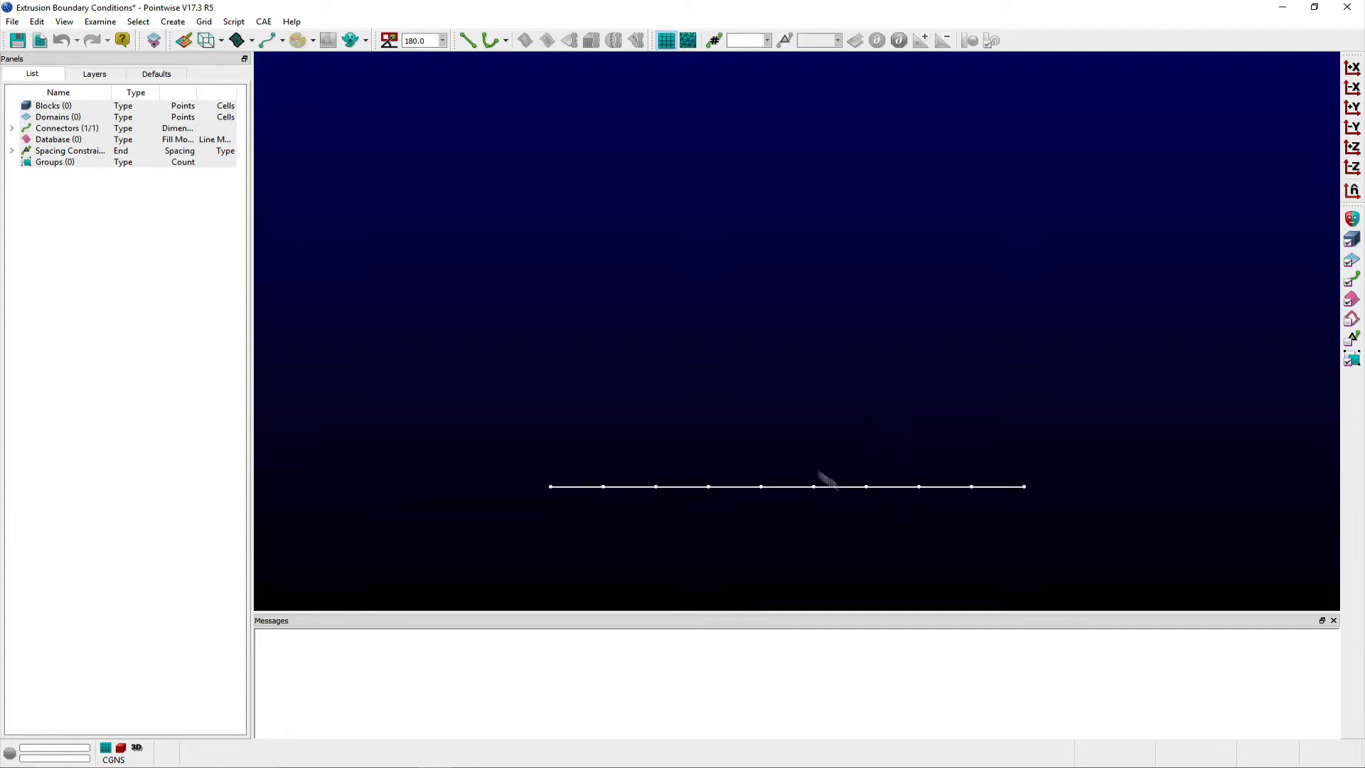
Start a Normal extrusion on the selected straight connector, set to 20 steps.
click(260, 32)
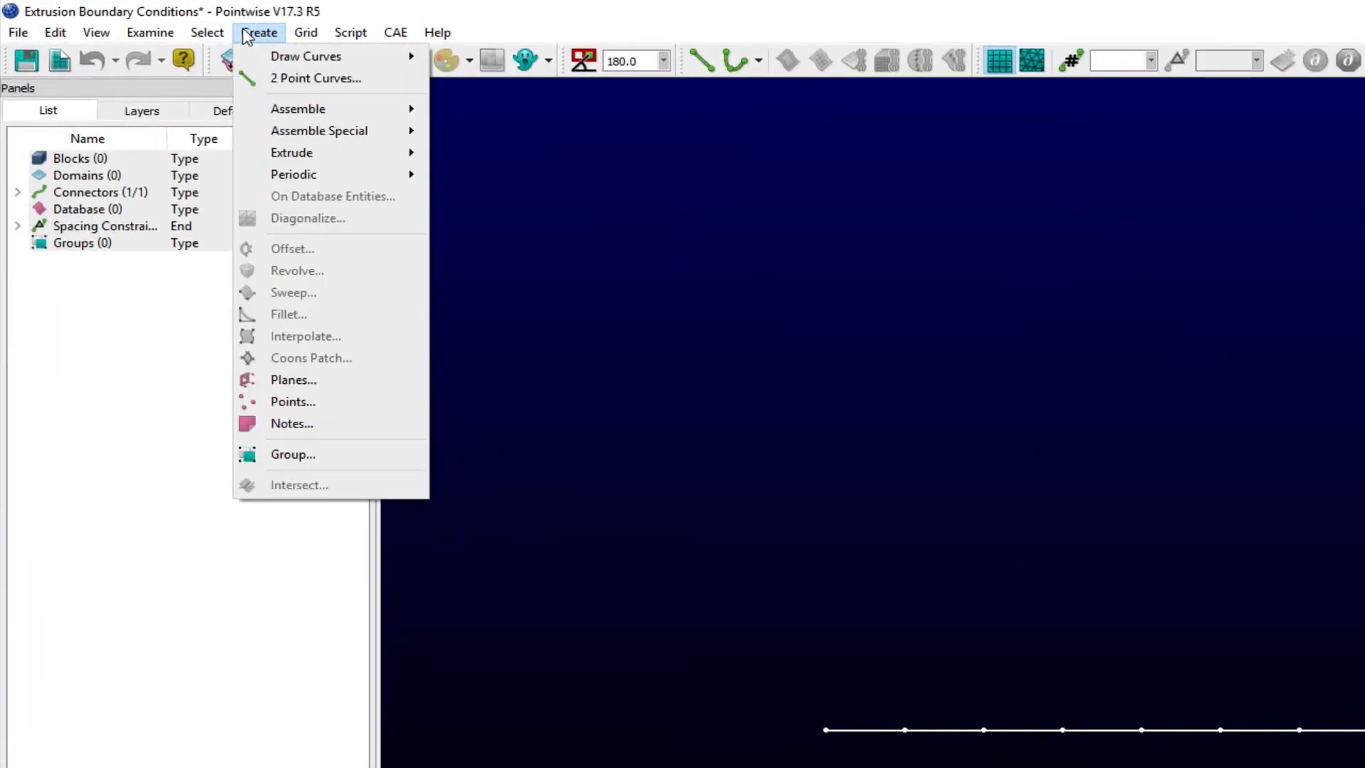
mouse_move(291, 152)
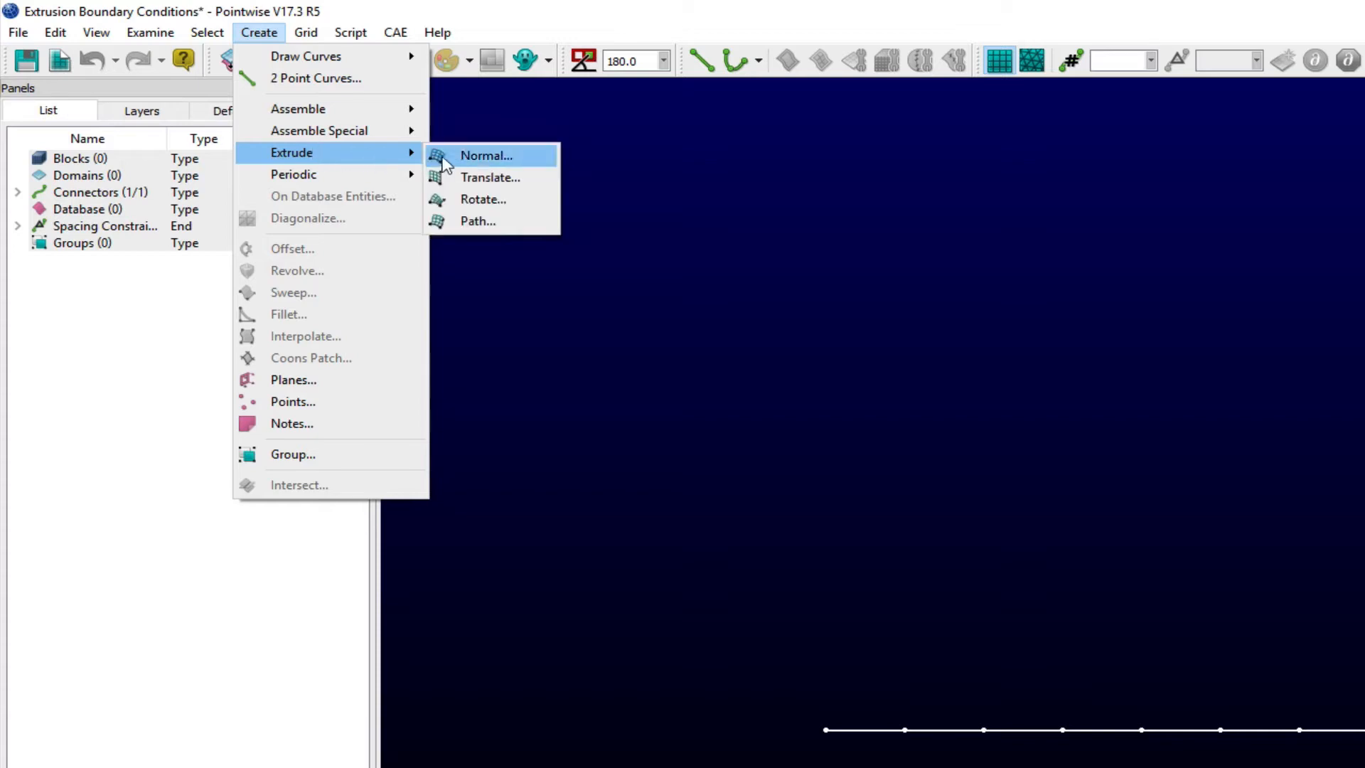
click(485, 155)
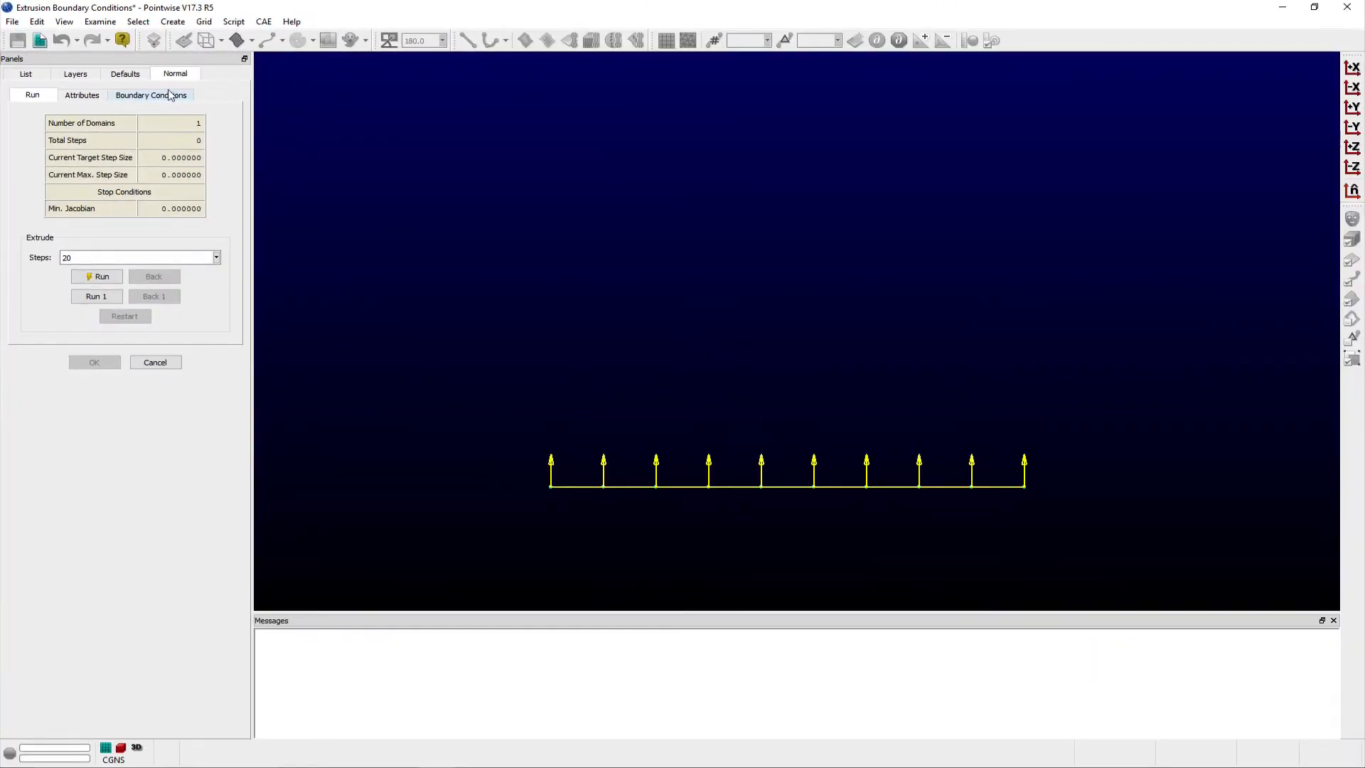
Apply a Splay 1.0 boundary condition to the connector's right endpoint.
click(151, 94)
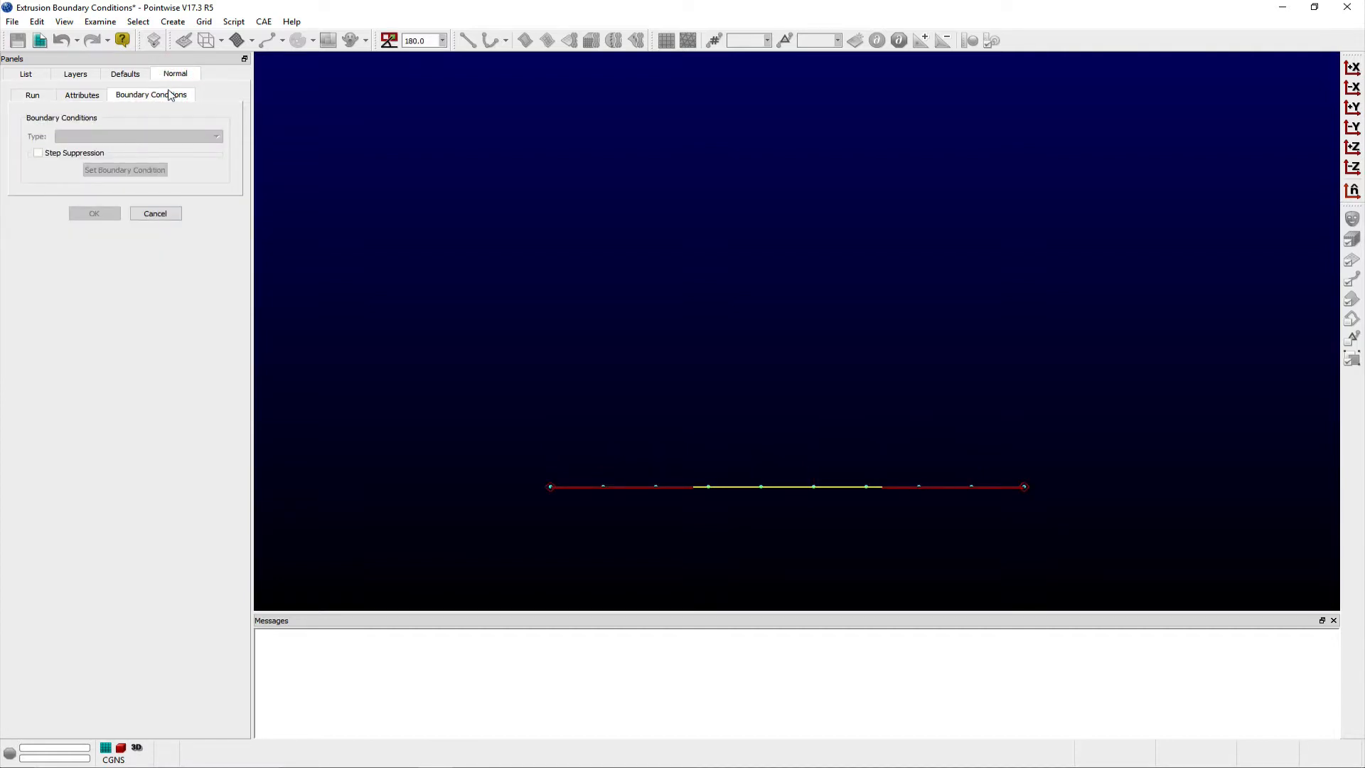
click(136, 135)
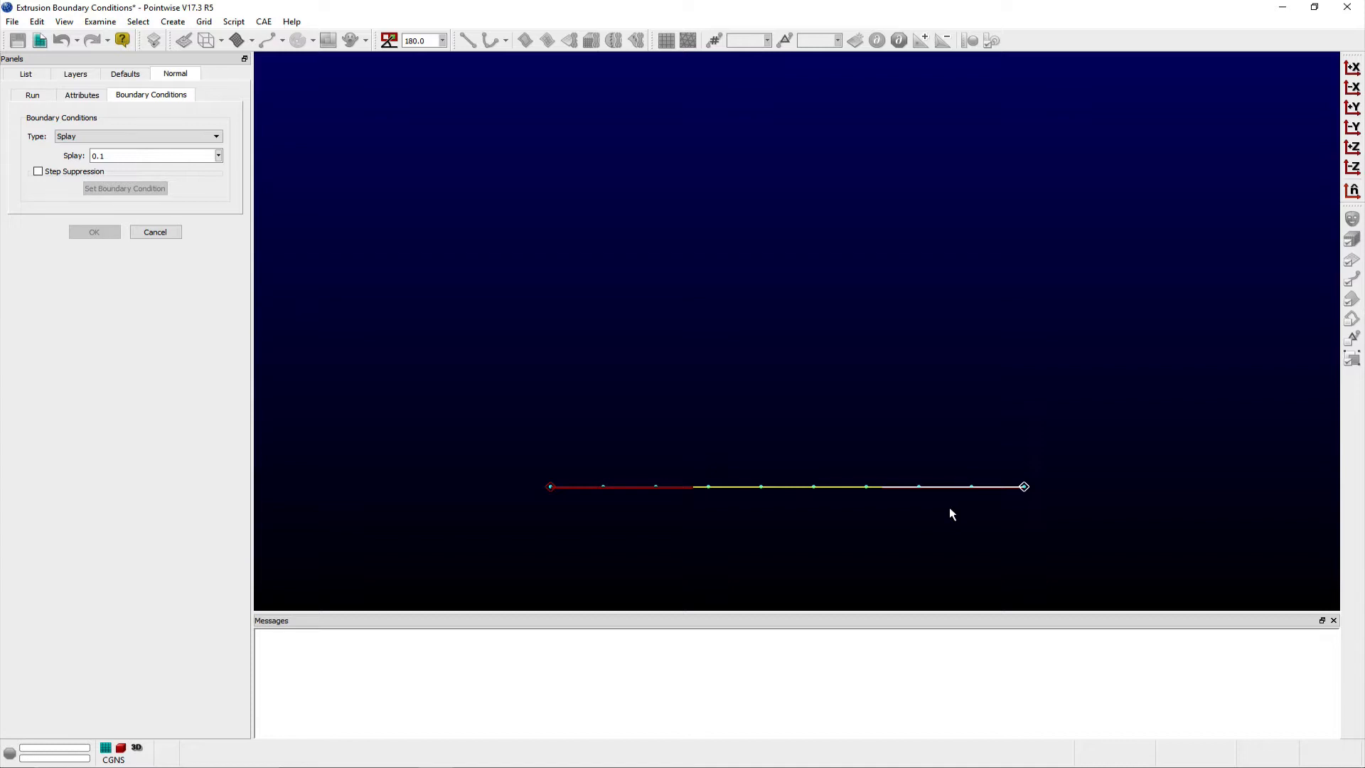
mouse_move(152, 183)
text(1)
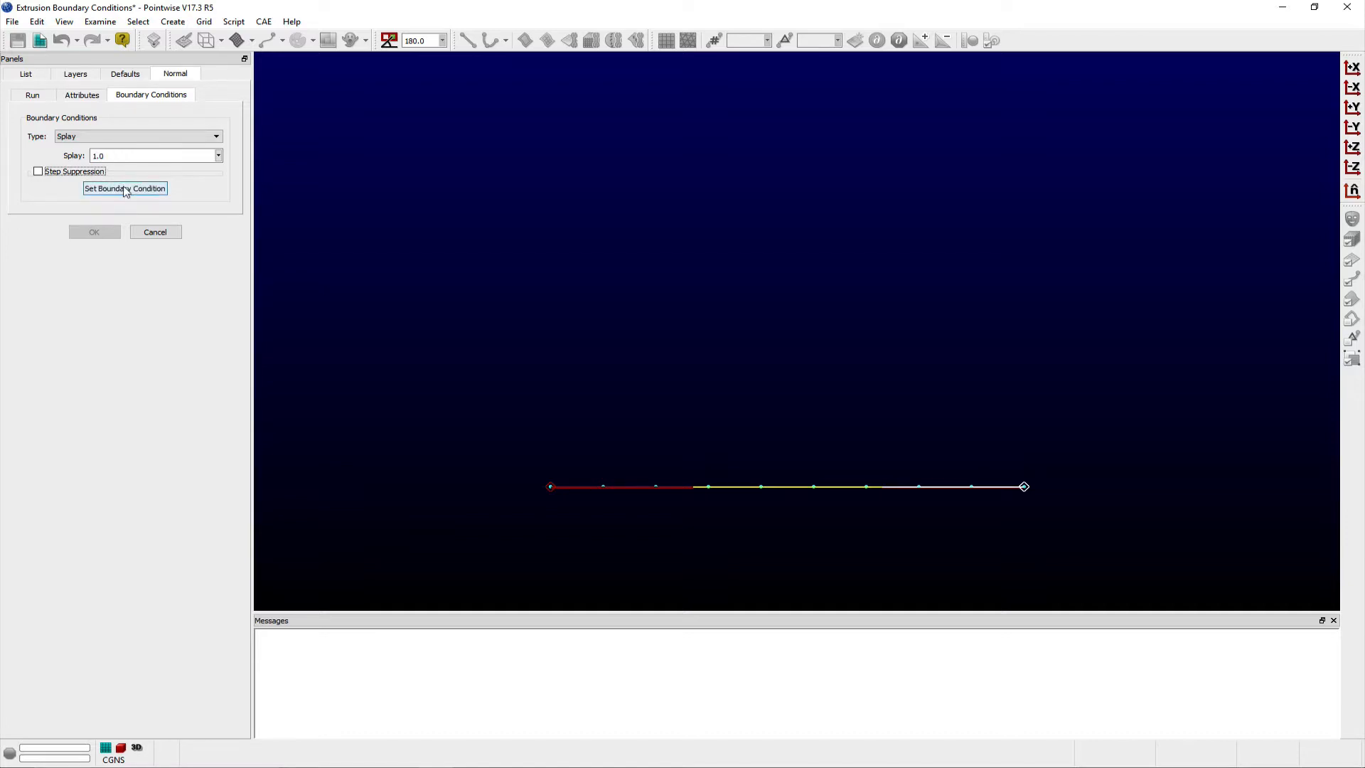
click(125, 187)
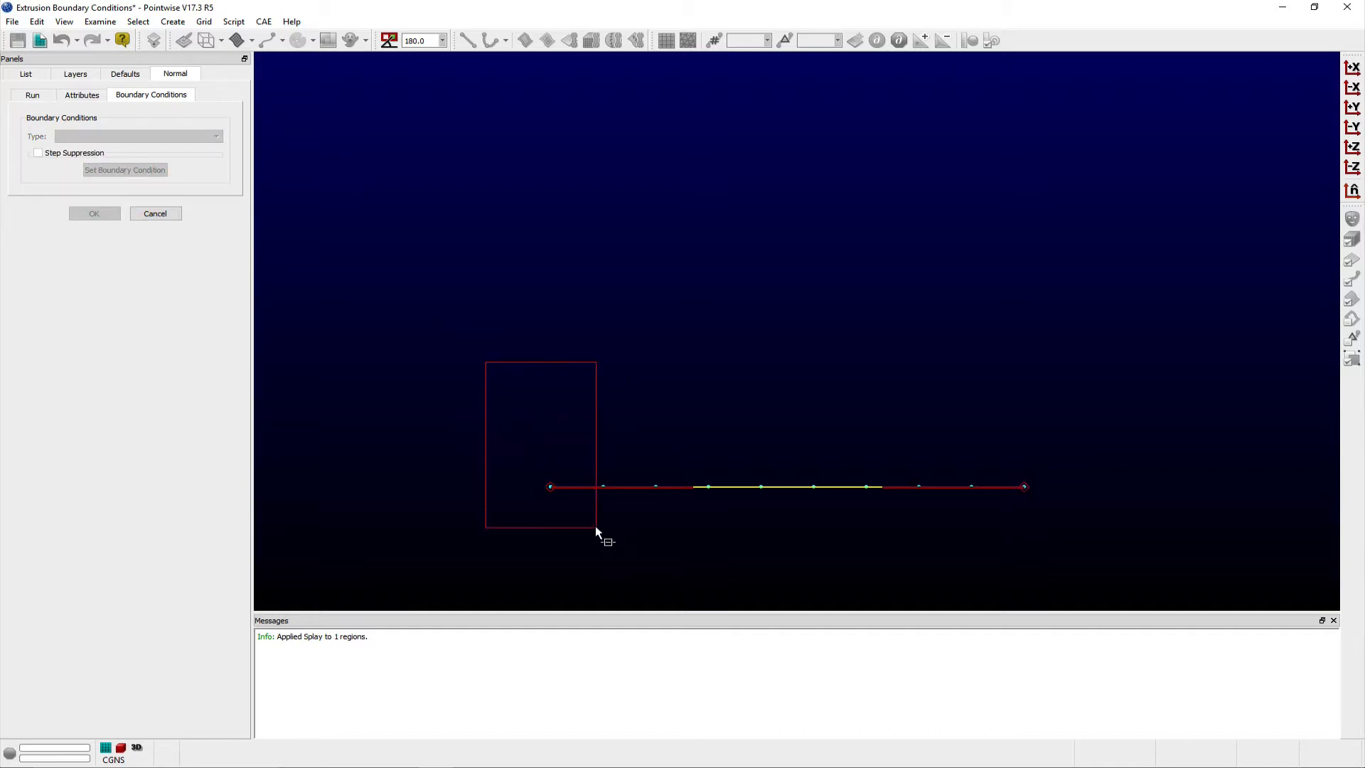
Give the connector's left endpoint a Constant X boundary condition.
click(216, 136)
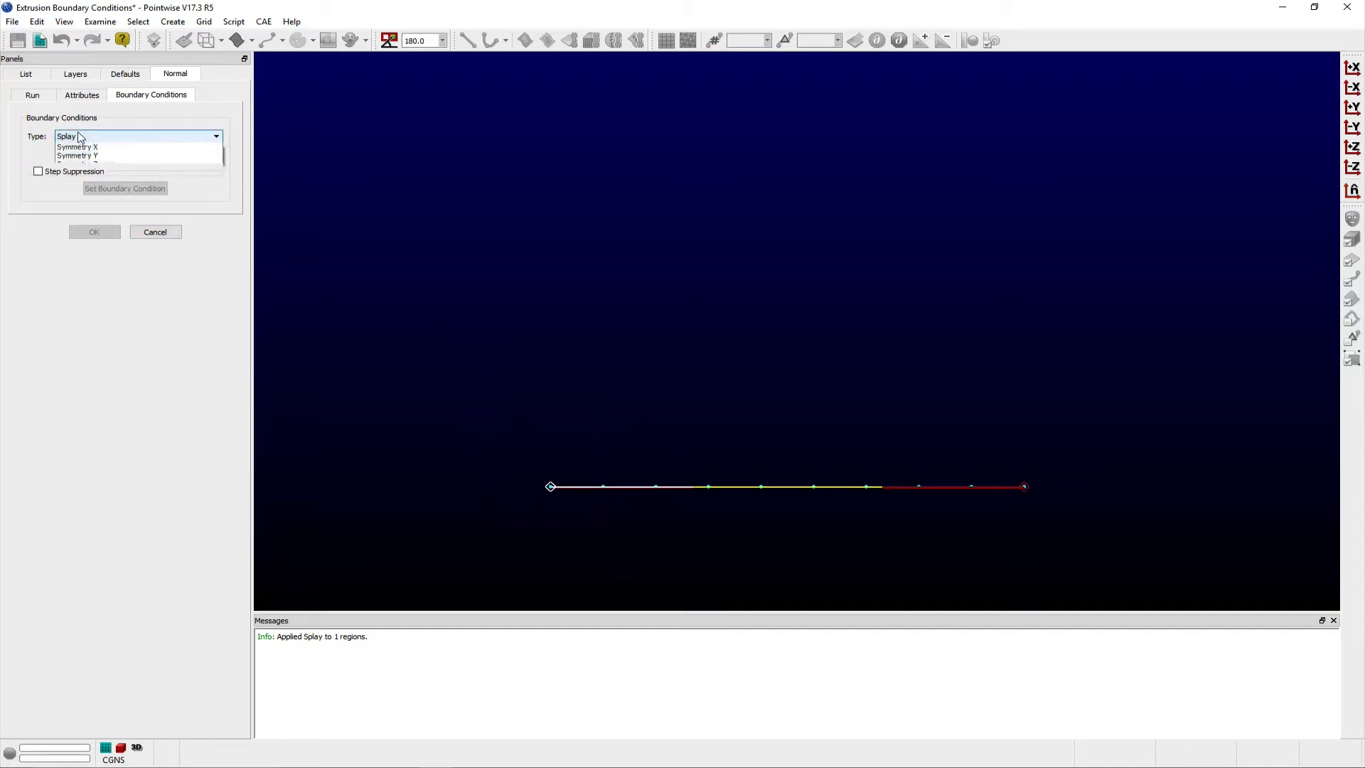
click(214, 136)
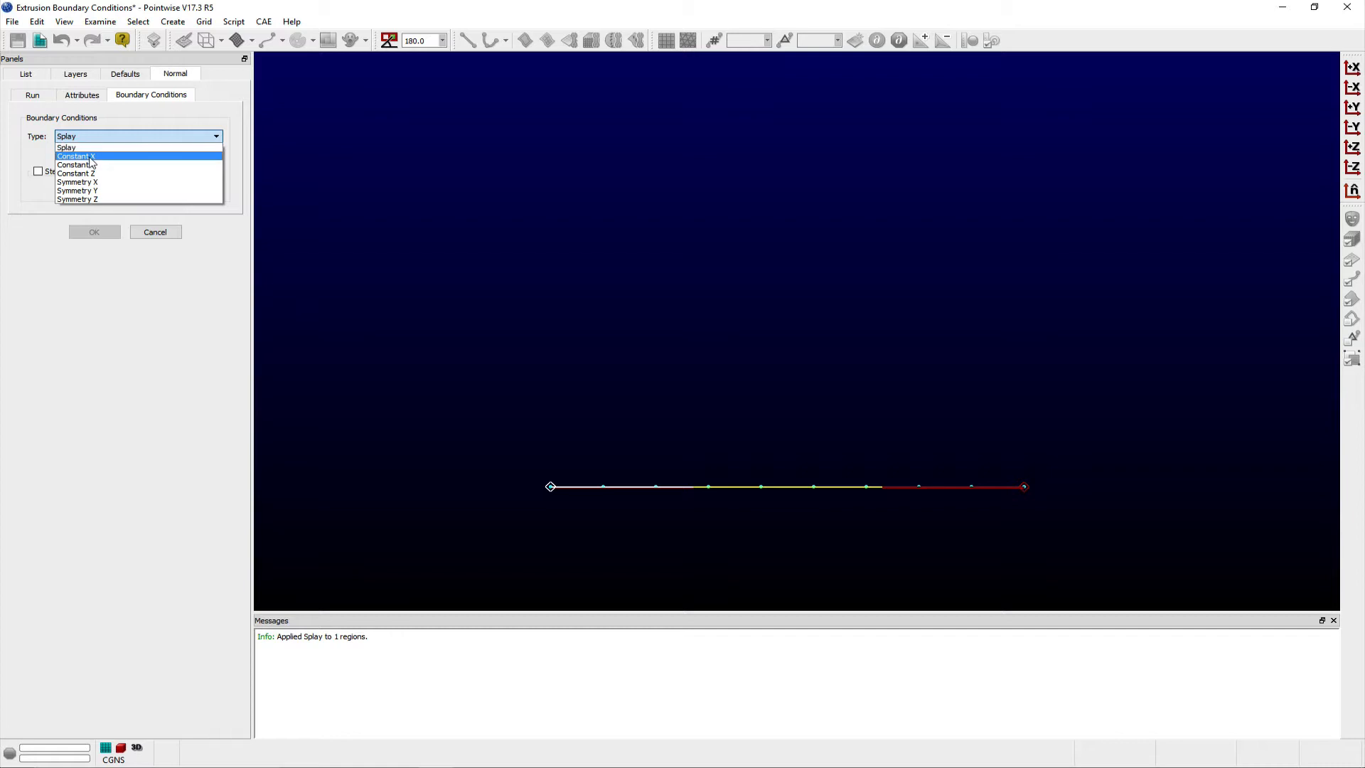
click(76, 156)
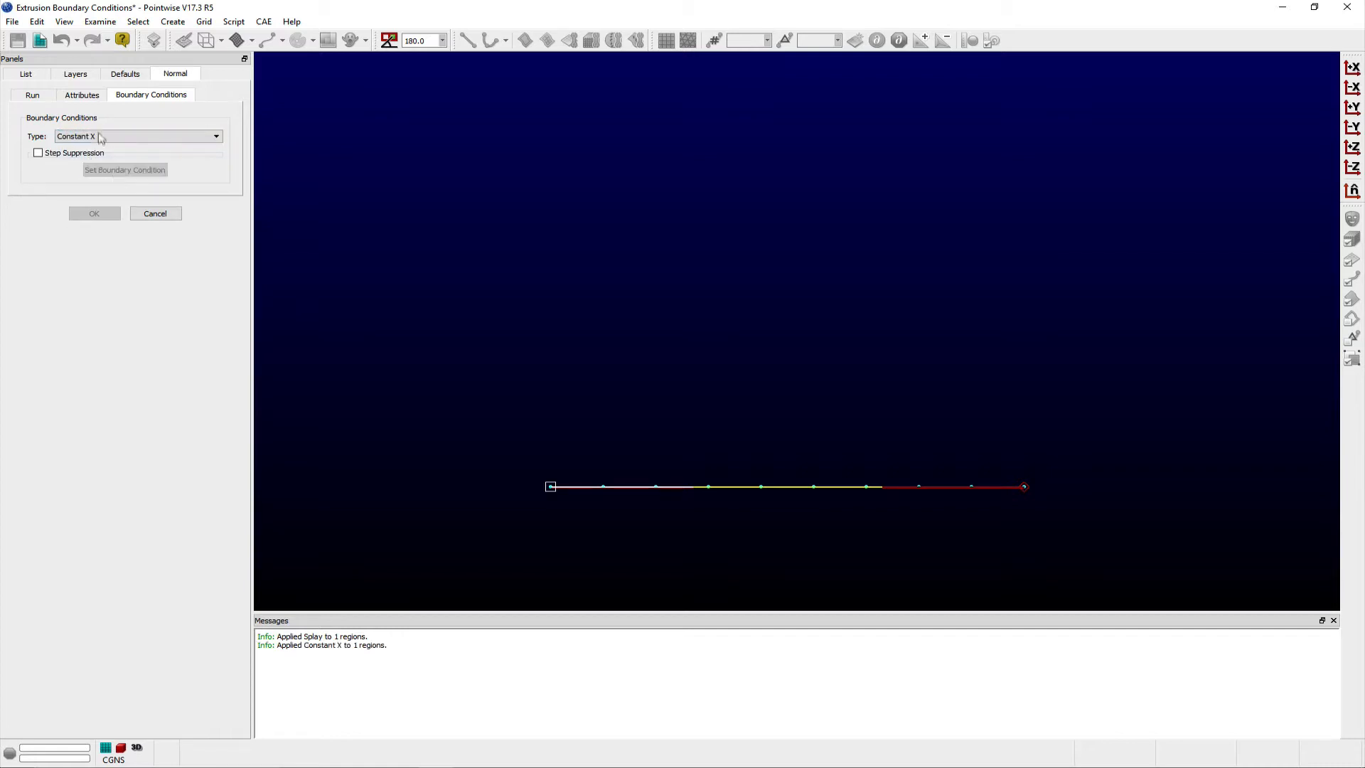
Run a 20-step trial extrusion of the connector, then restart back to zero steps.
click(81, 95)
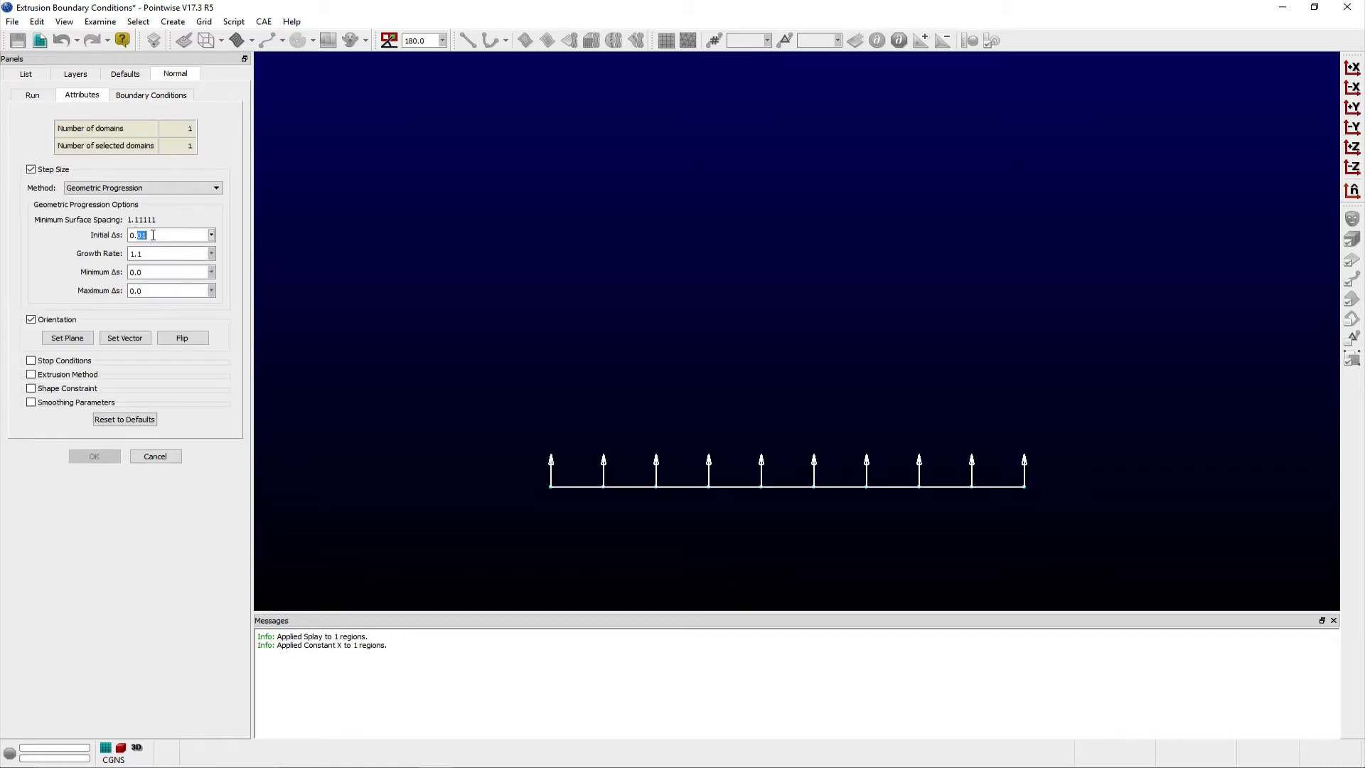
click(32, 94)
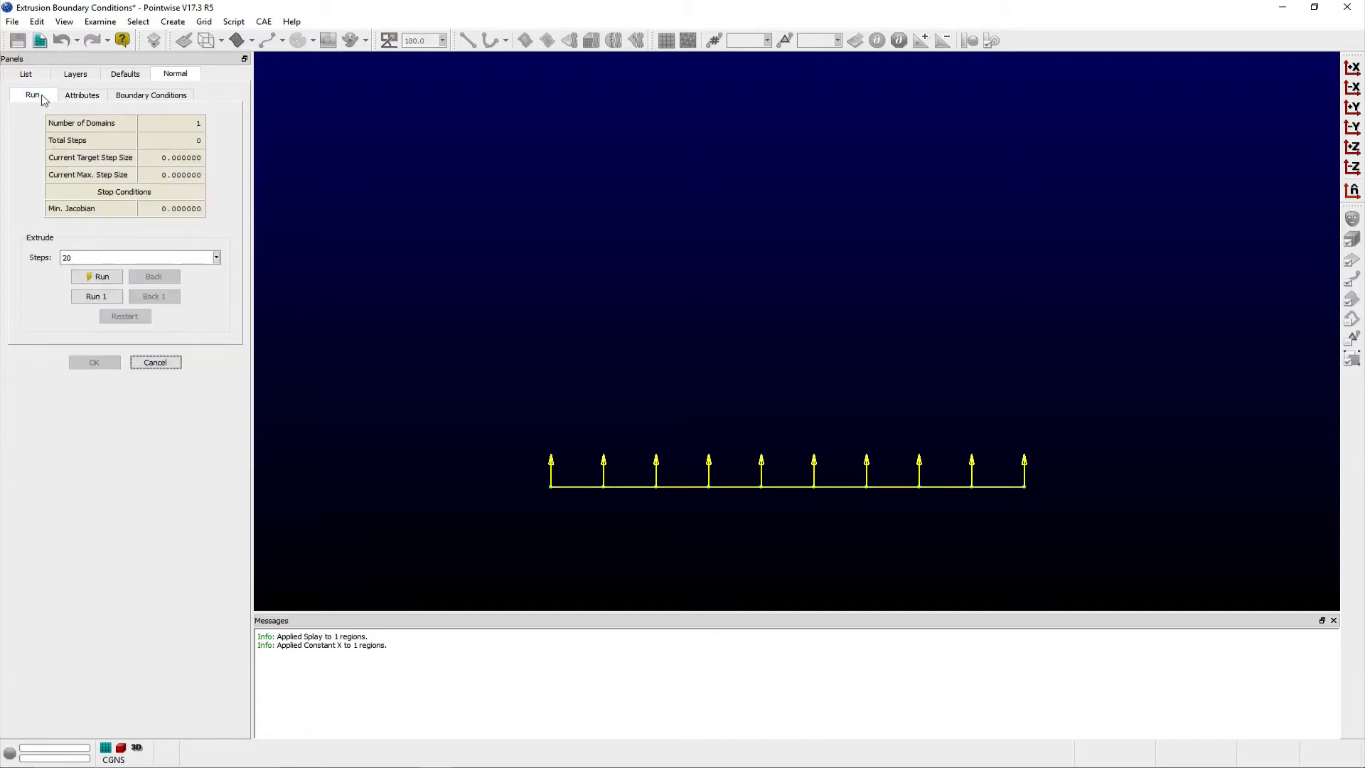
click(97, 276)
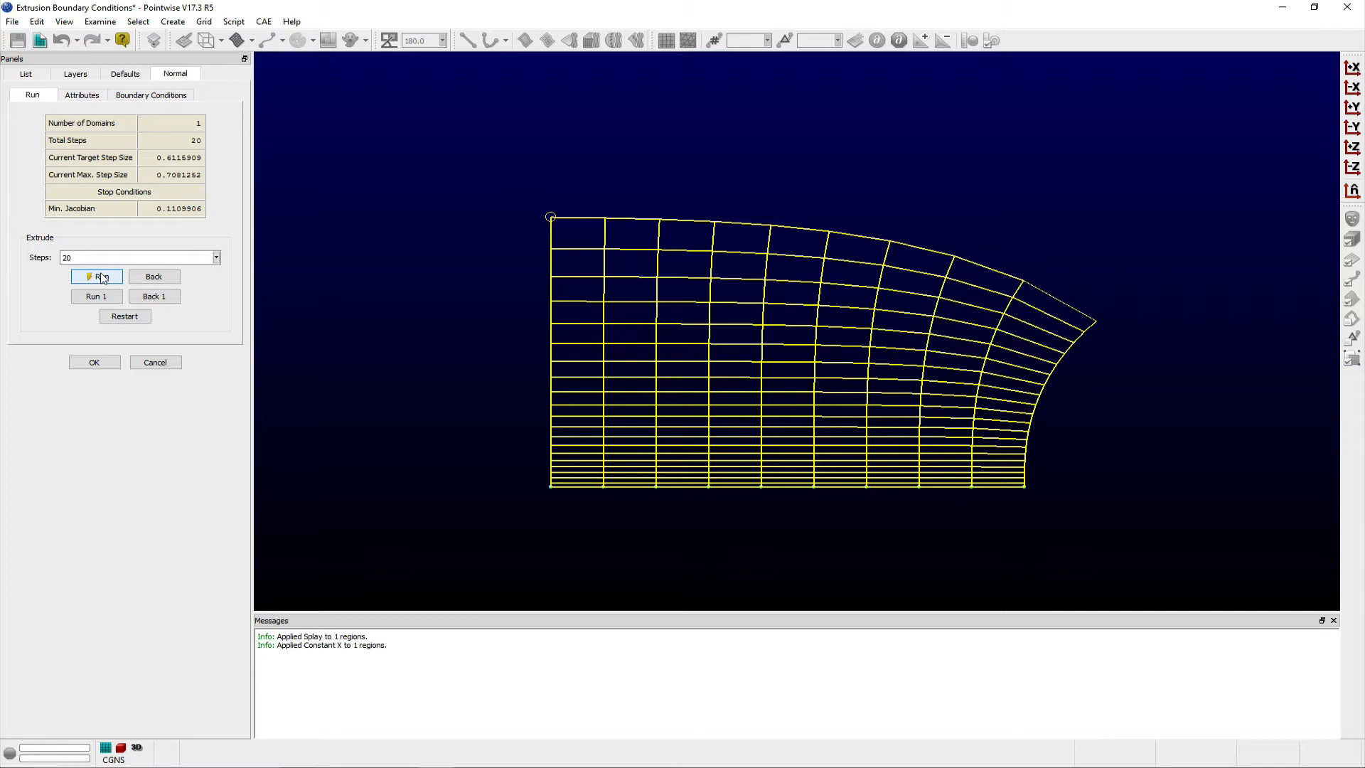
click(124, 316)
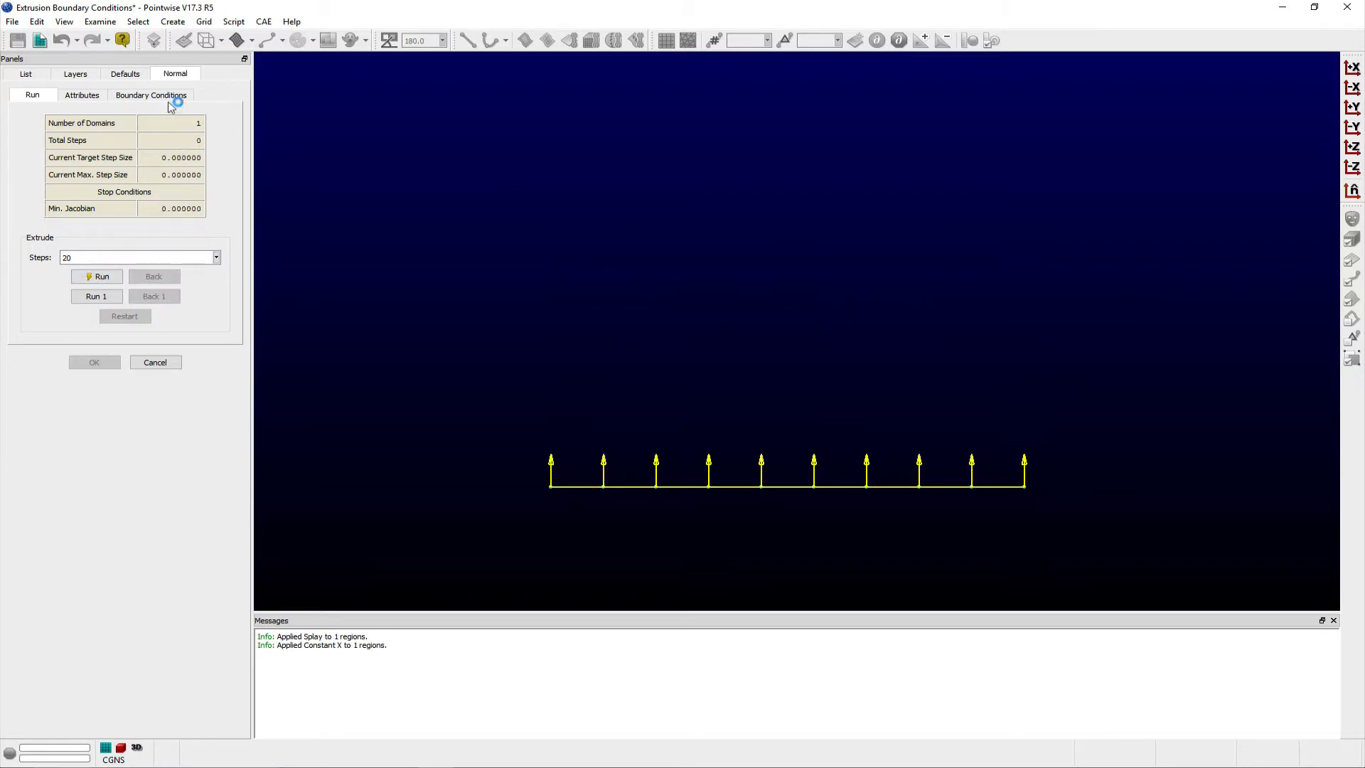
Switch the left end to Symmetry X, rerun the 20-step trial, and reset it.
click(150, 95)
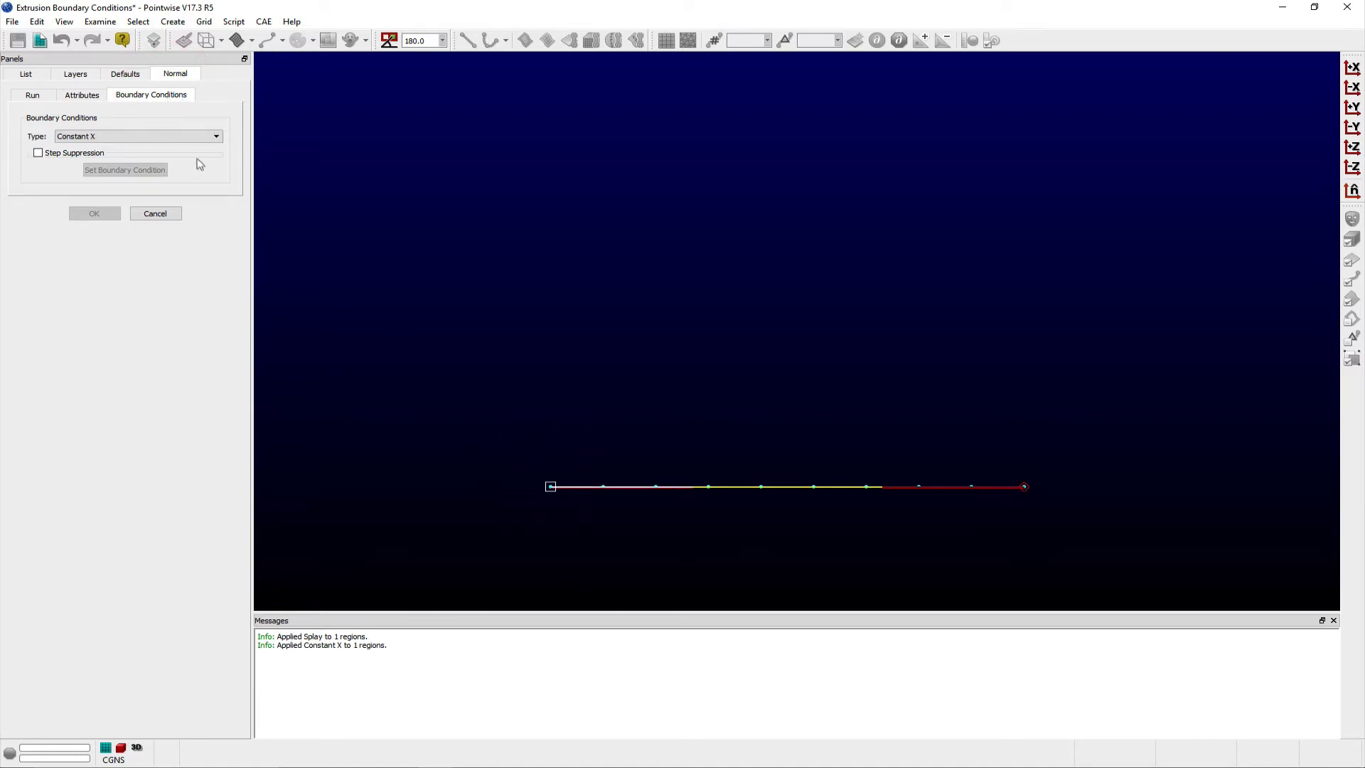
click(217, 136)
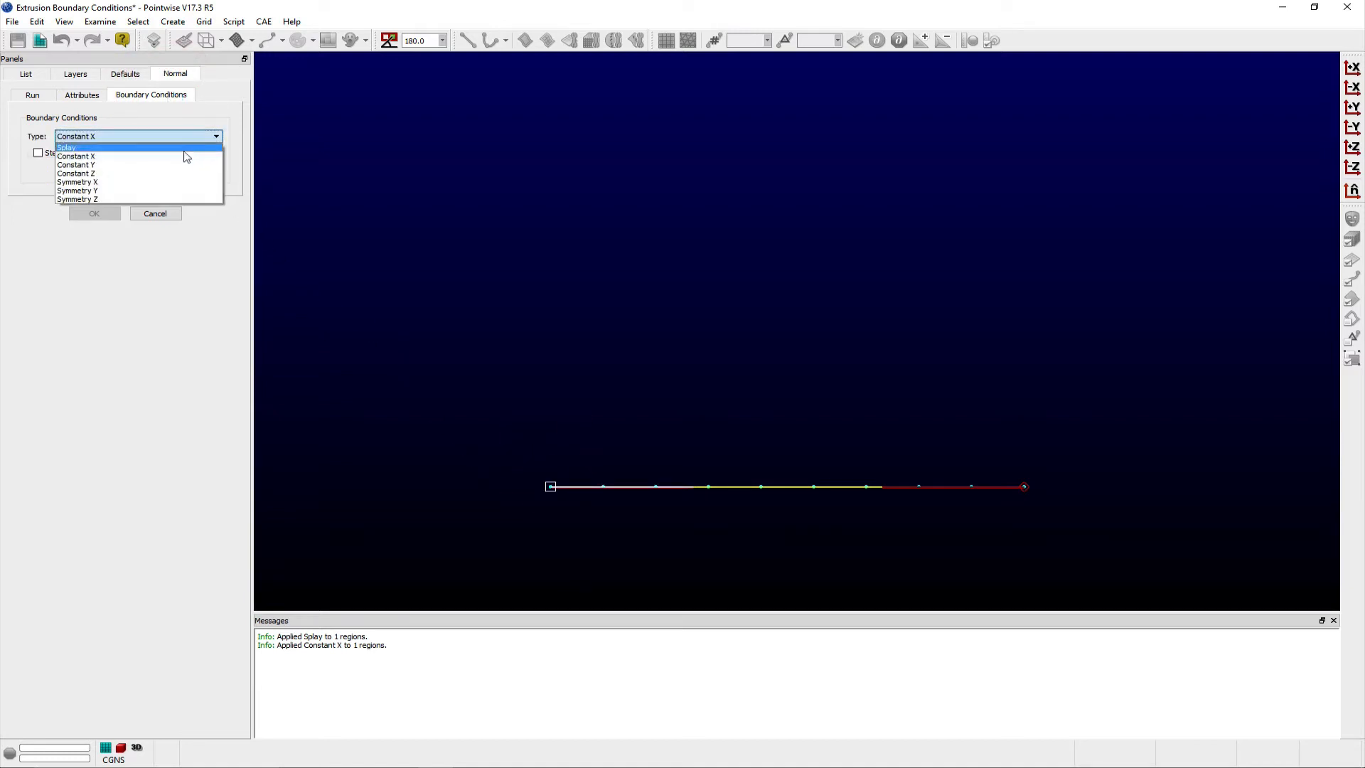
click(77, 182)
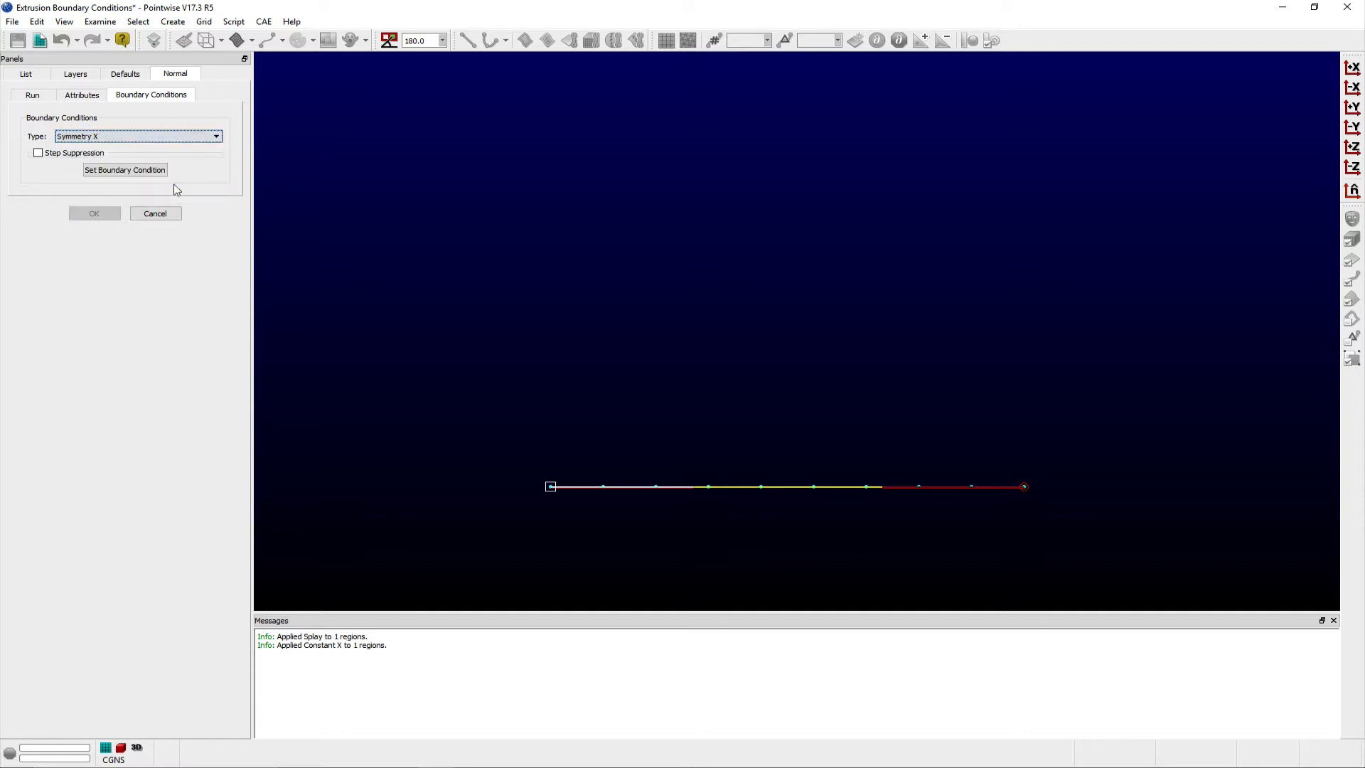
click(125, 170)
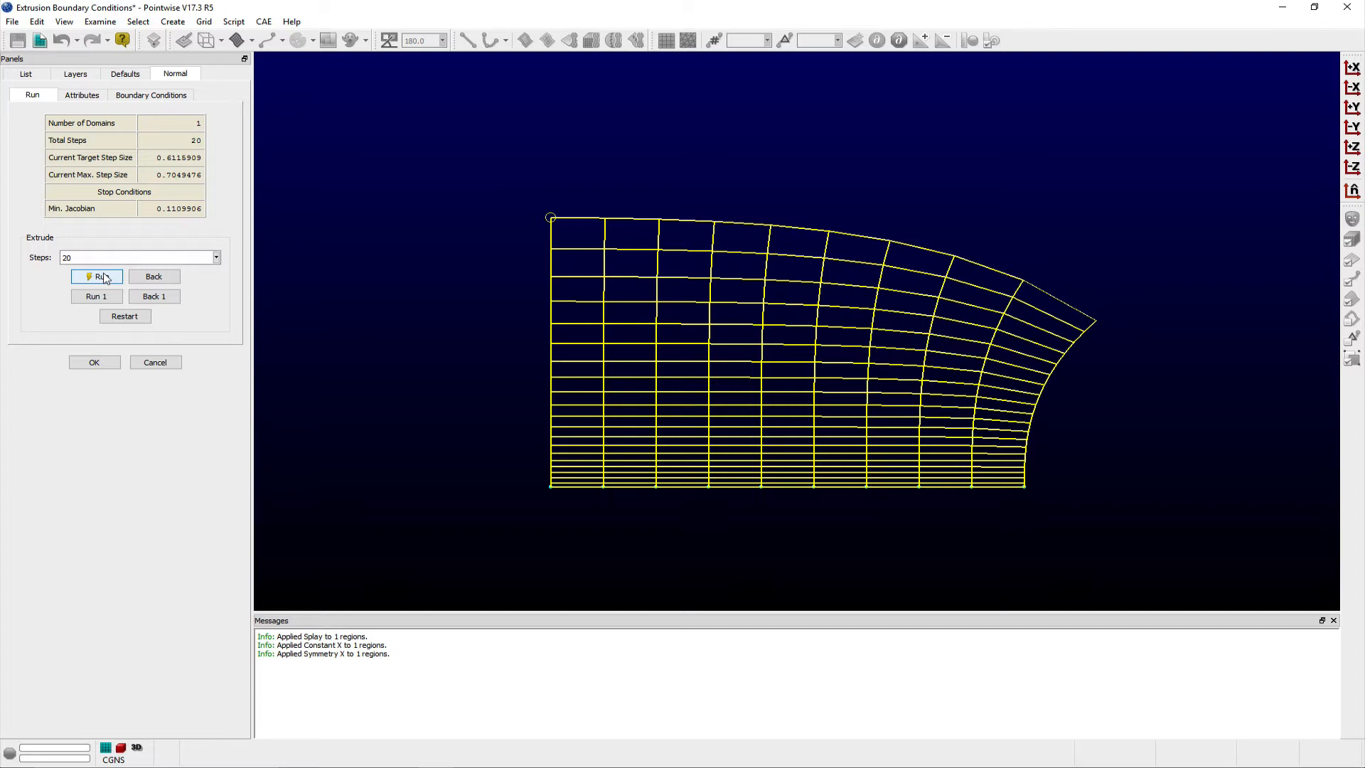
click(125, 315)
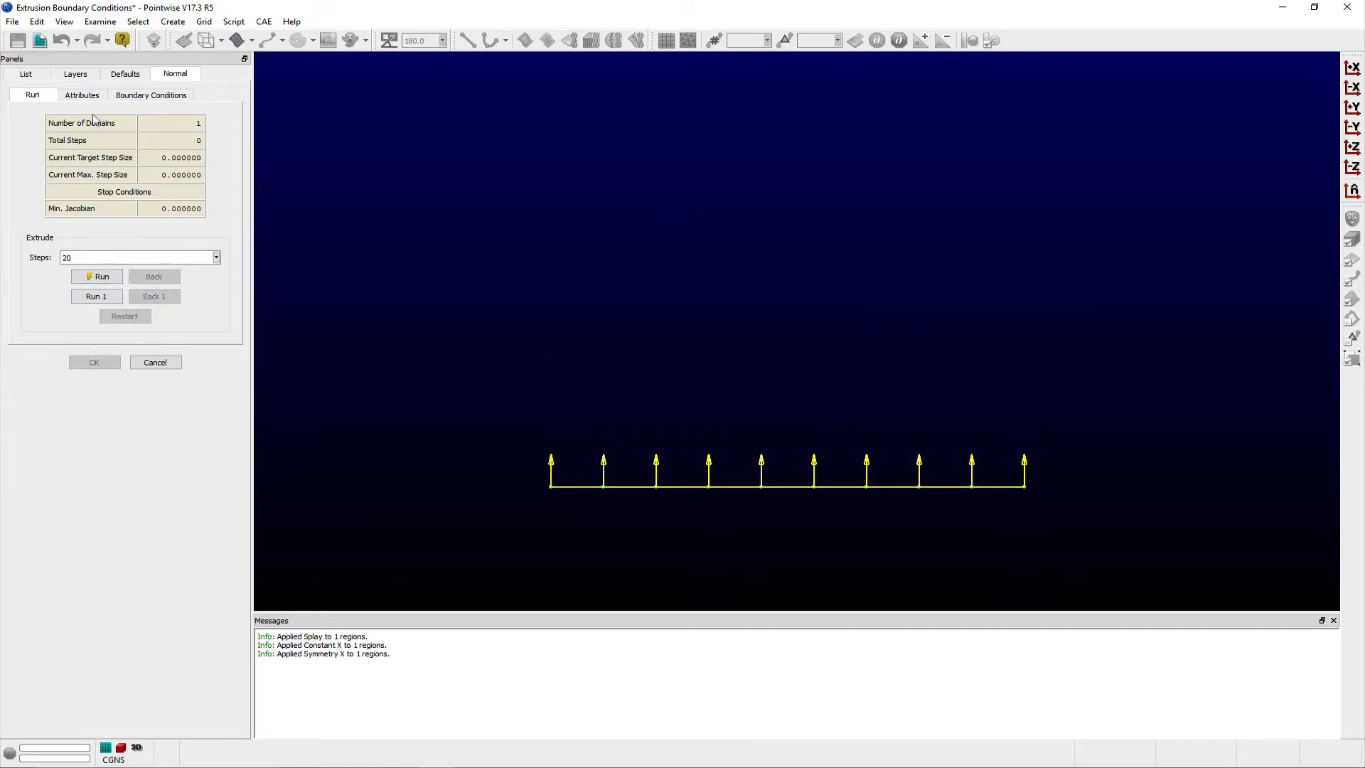
click(93, 73)
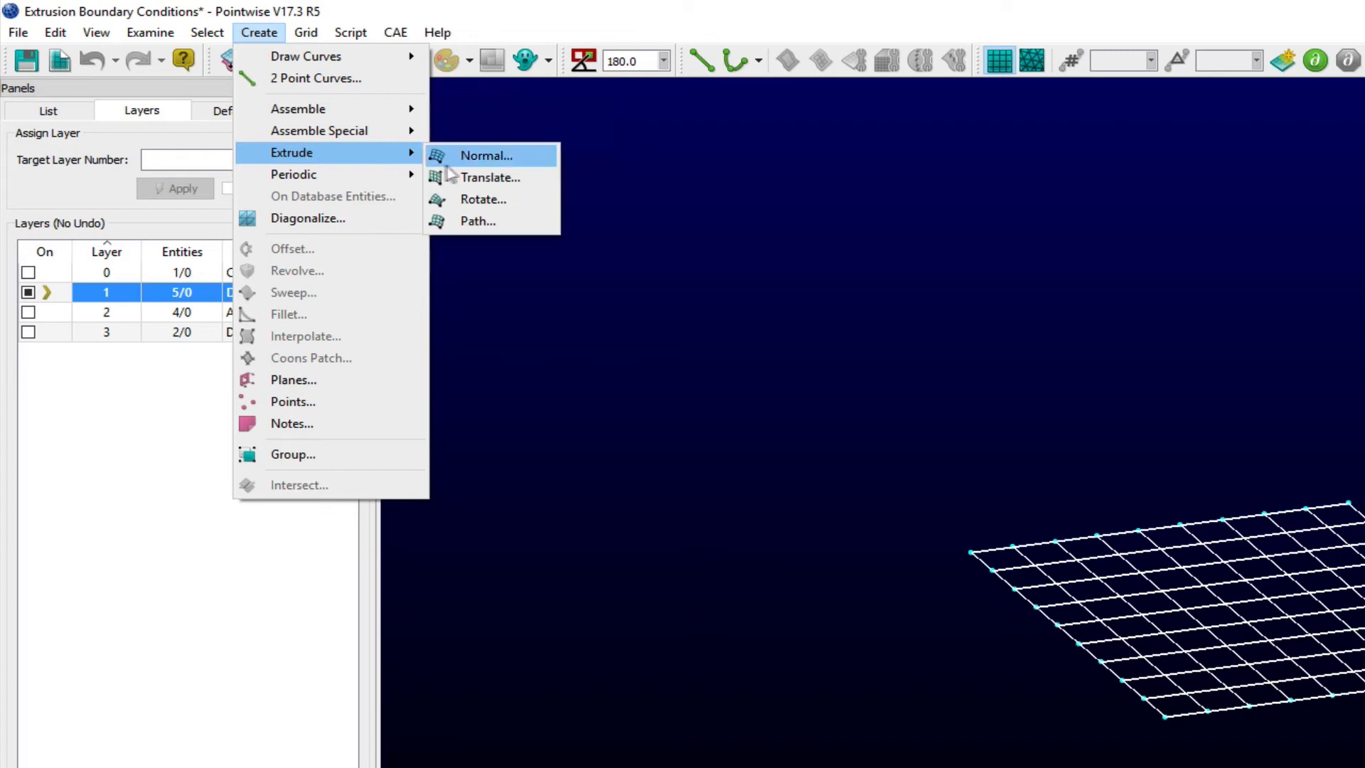
Reopen boundary conditions and choose Splay for a selected domain edge.
click(486, 155)
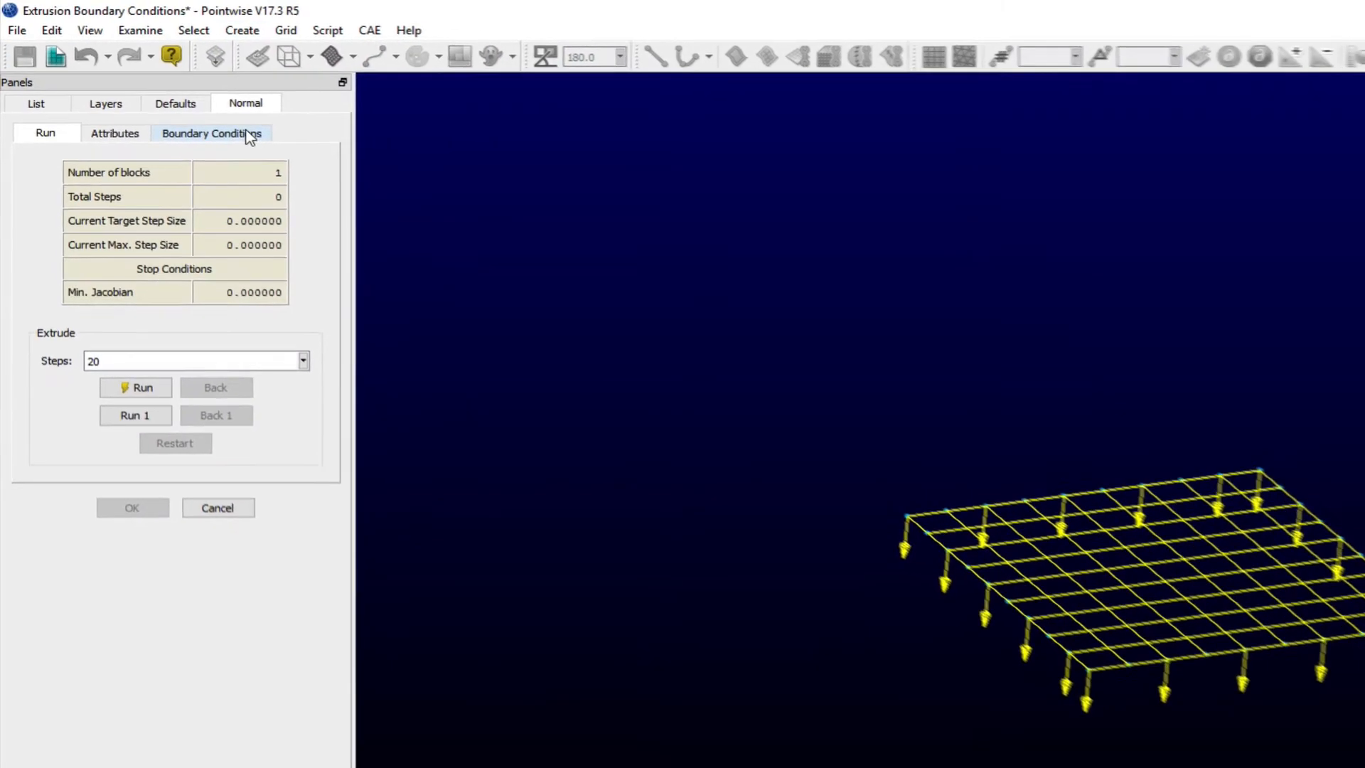
click(210, 133)
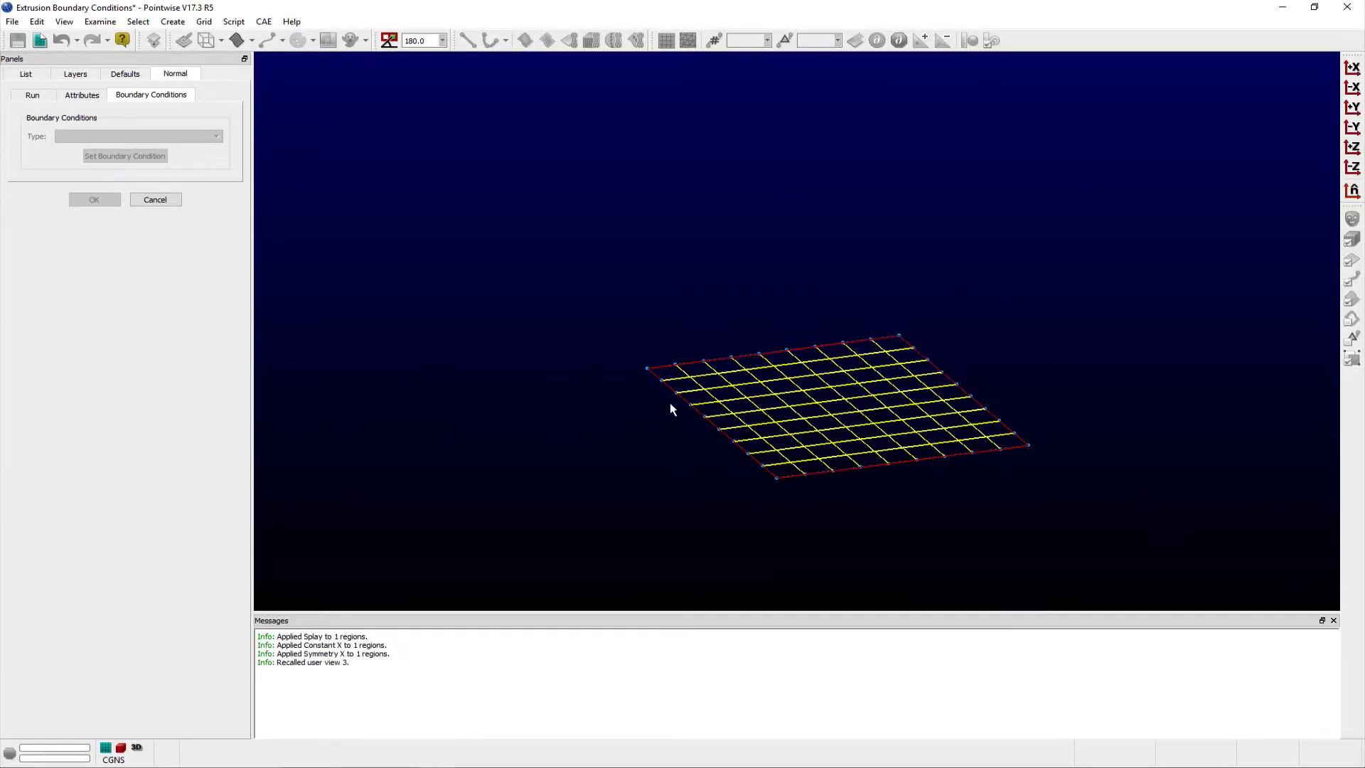
click(138, 136)
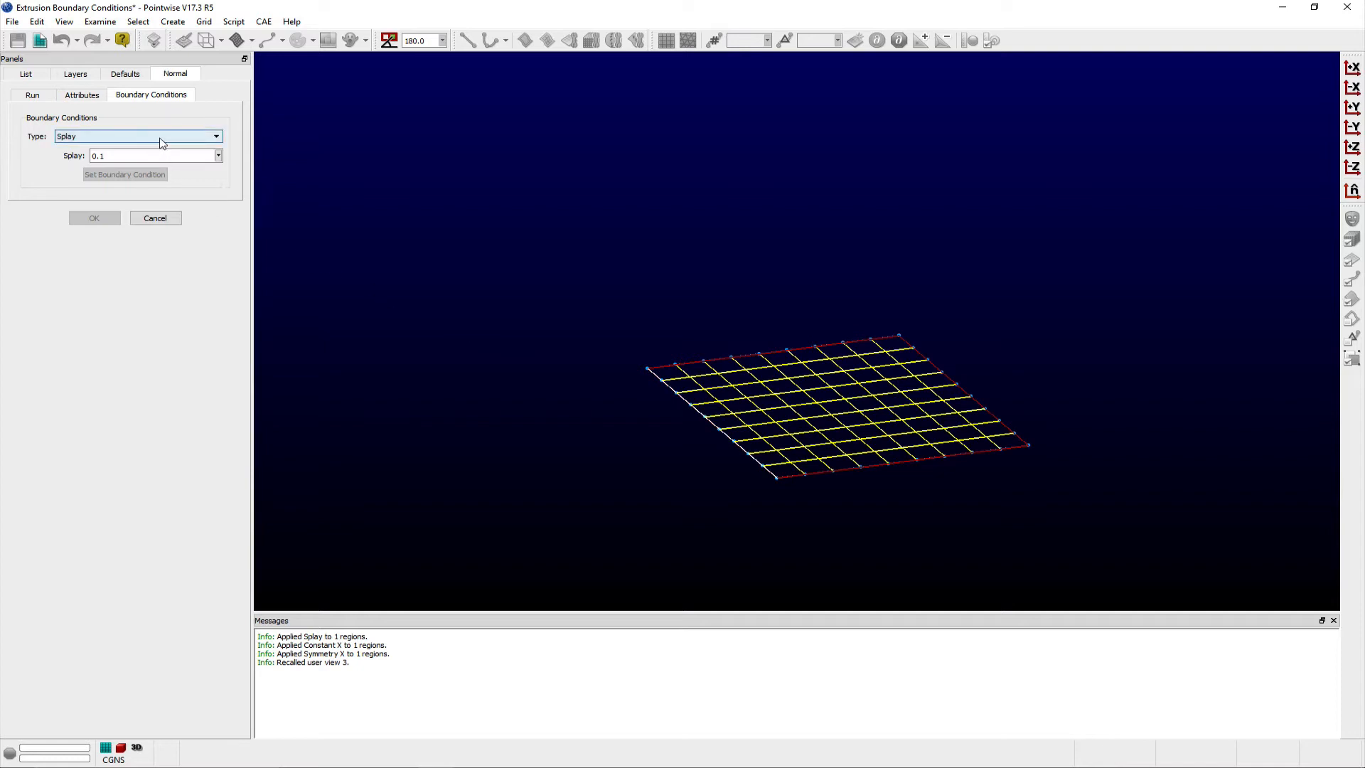
click(217, 136)
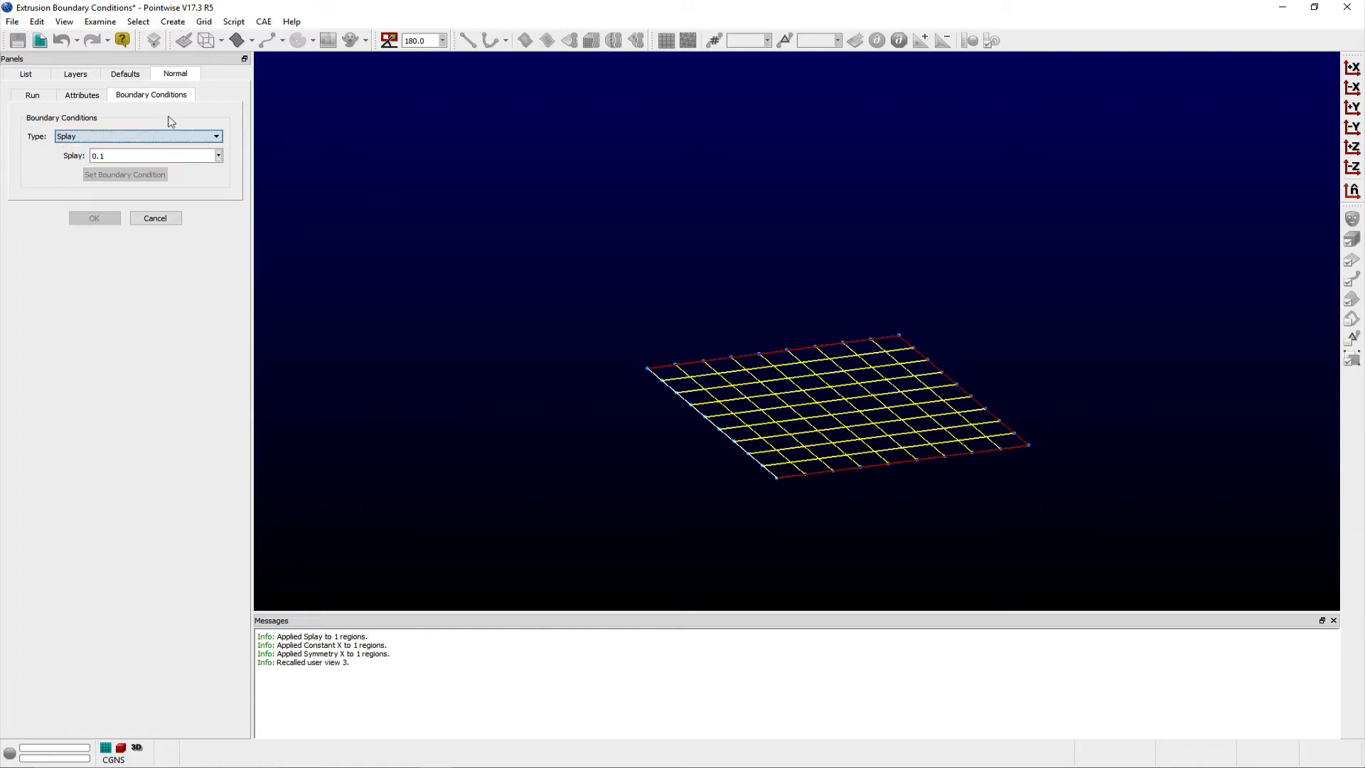
Turn on the Adjacent Grid and Database Constrained layers.
click(74, 74)
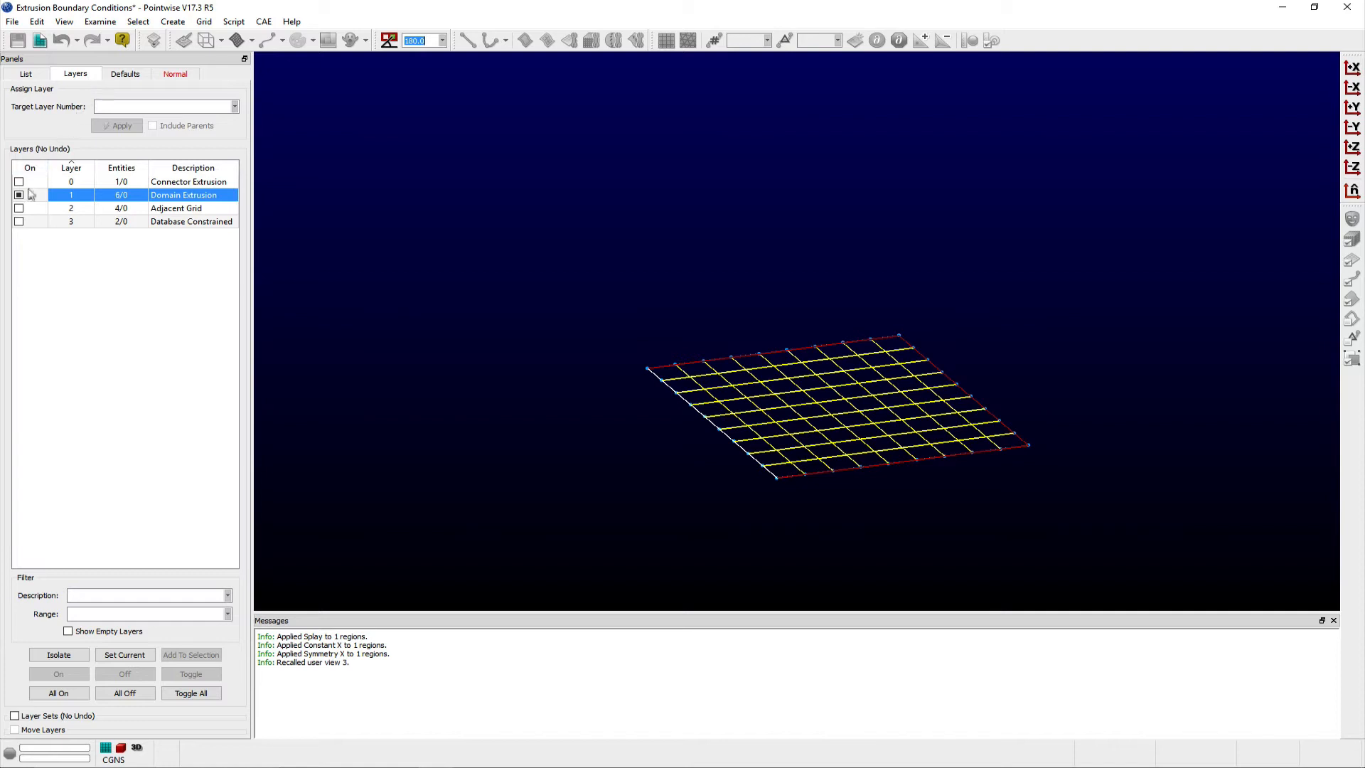
click(19, 209)
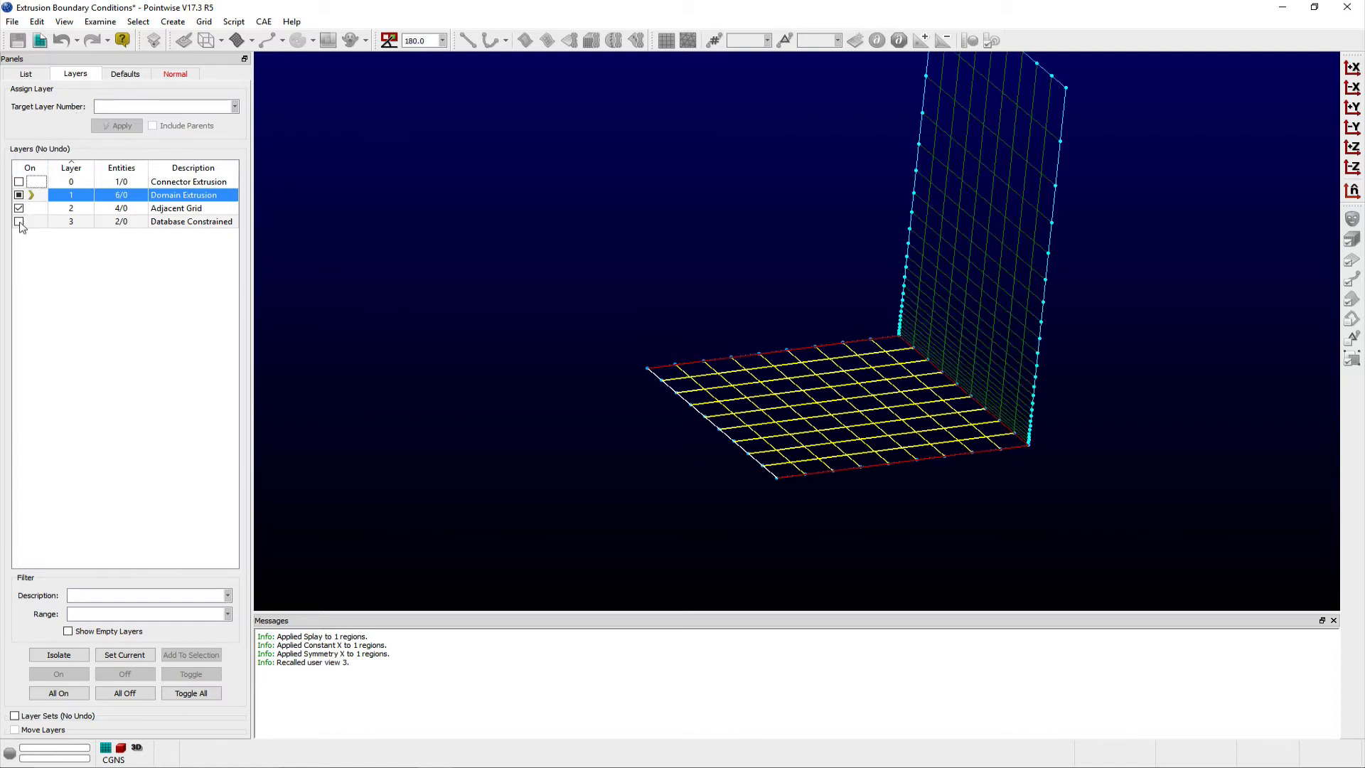
click(19, 221)
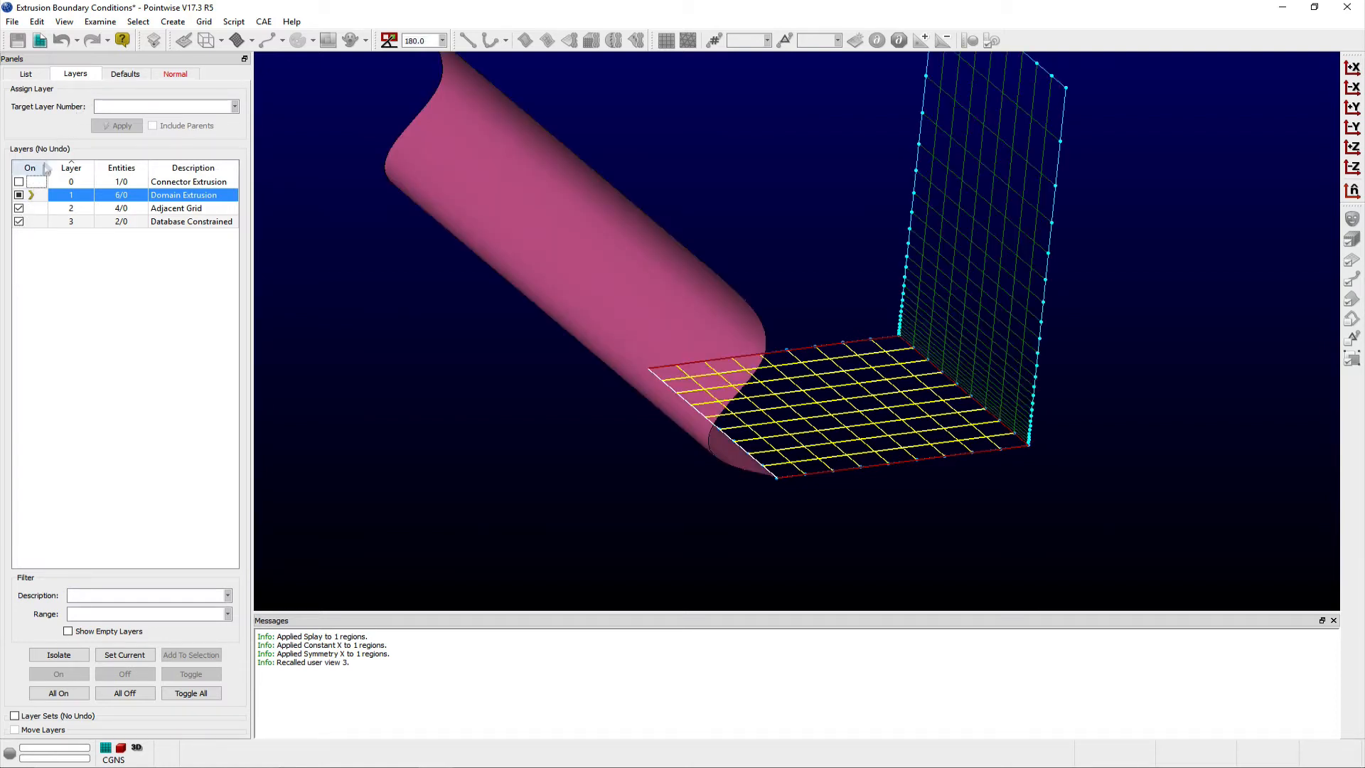
click(175, 73)
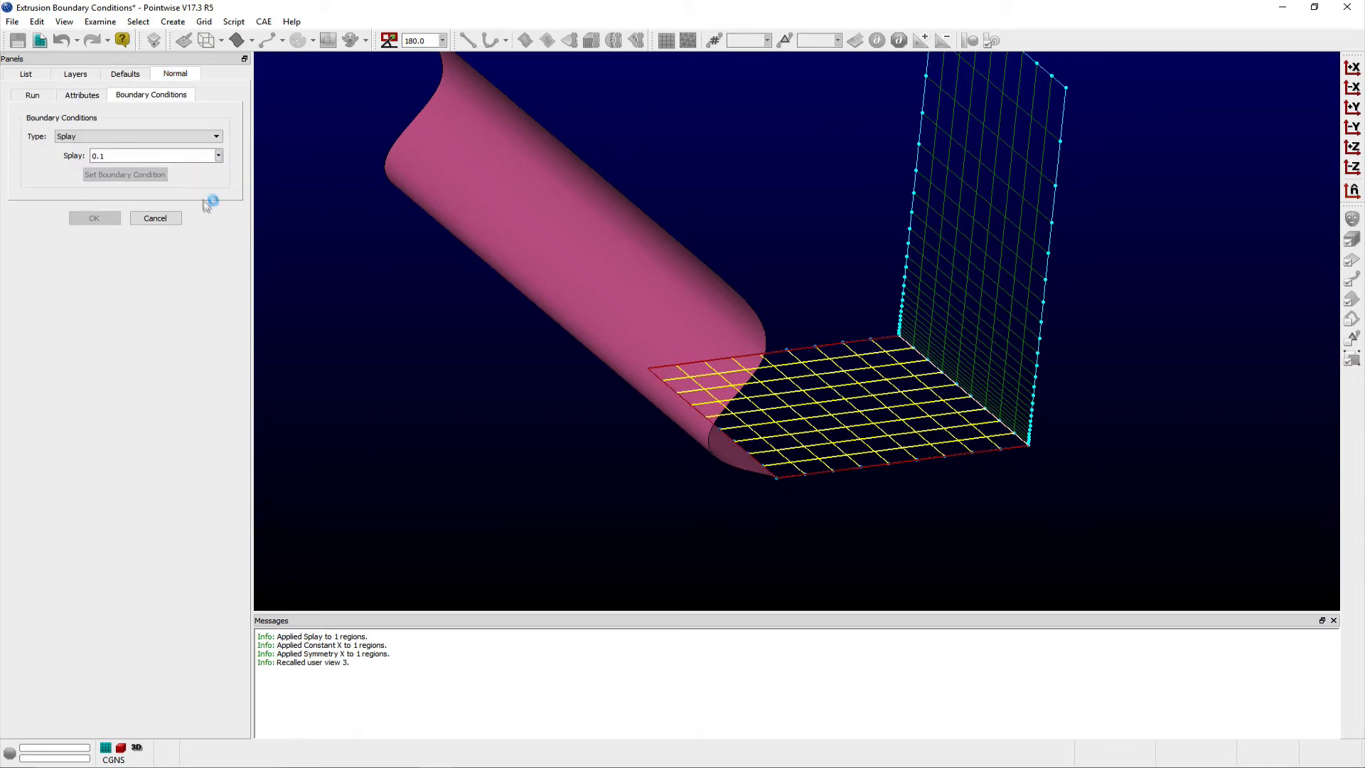
Set edges to Adjacent Grid (wall domain) and Database Constrained, then adjust step size.
click(136, 135)
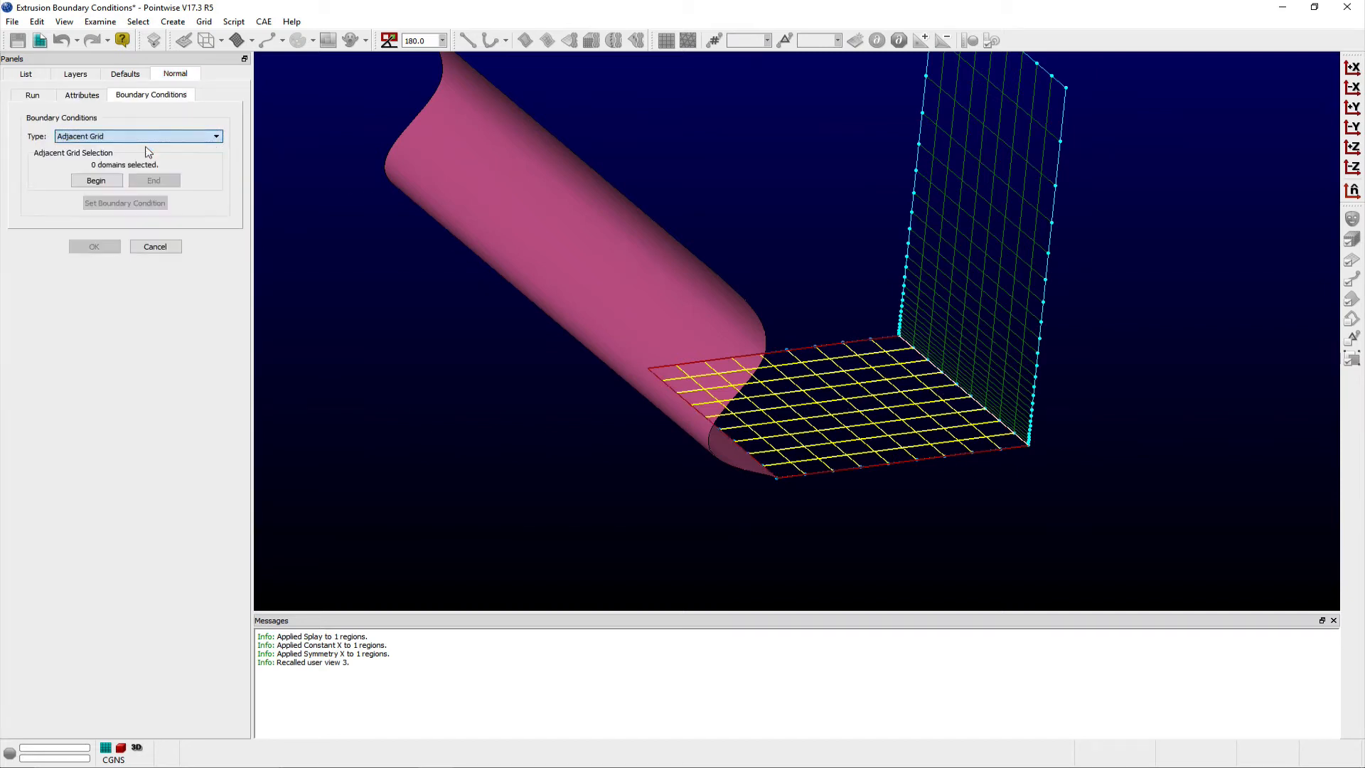
click(96, 180)
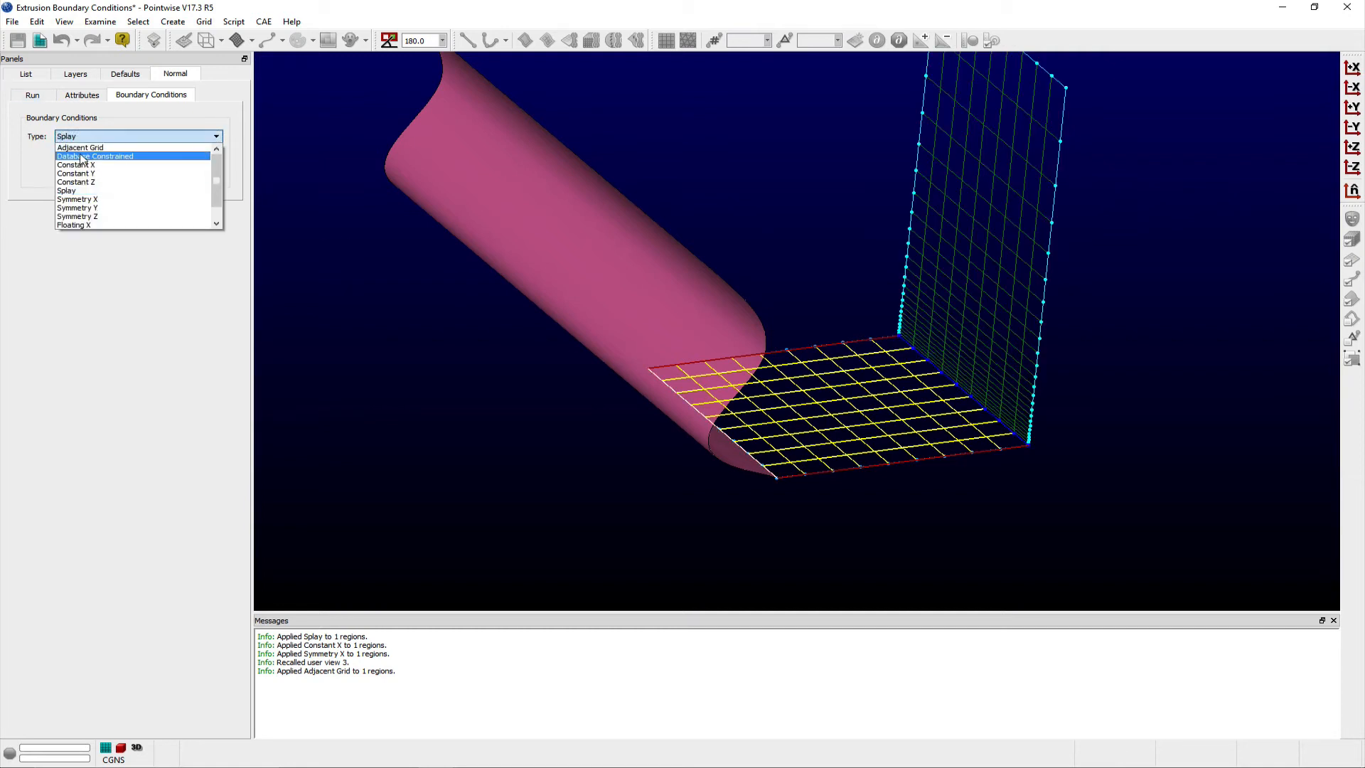
click(94, 155)
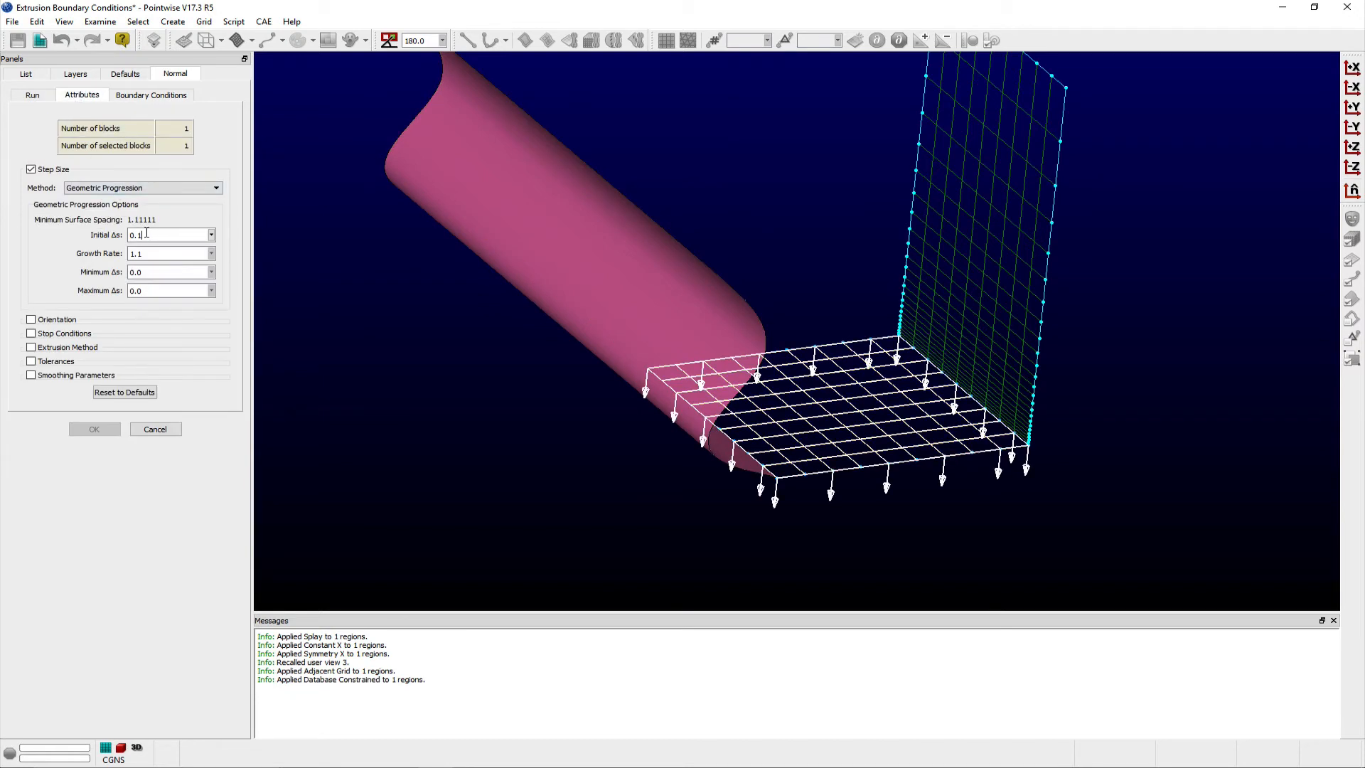
click(31, 320)
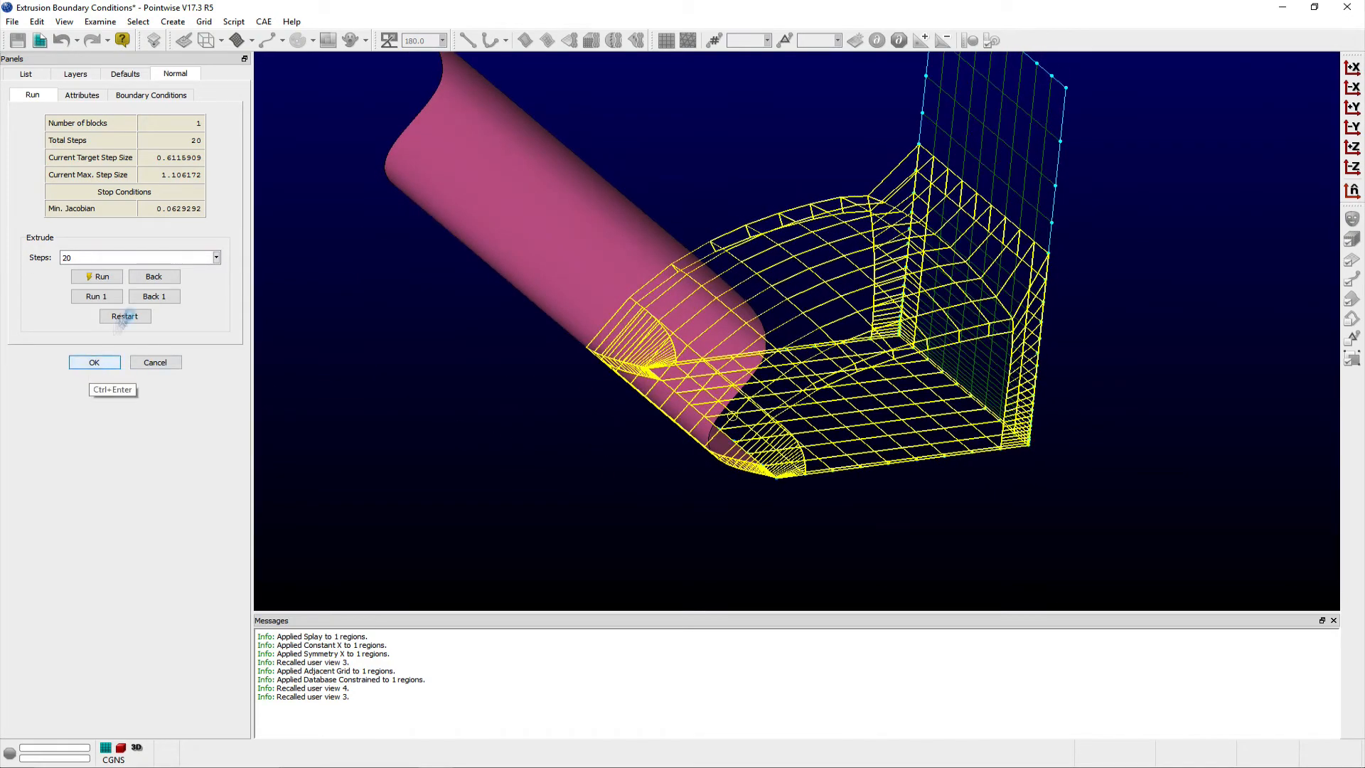
Restart the extrusion and hide the Adjacent Grid and Database Constrained layers.
click(125, 315)
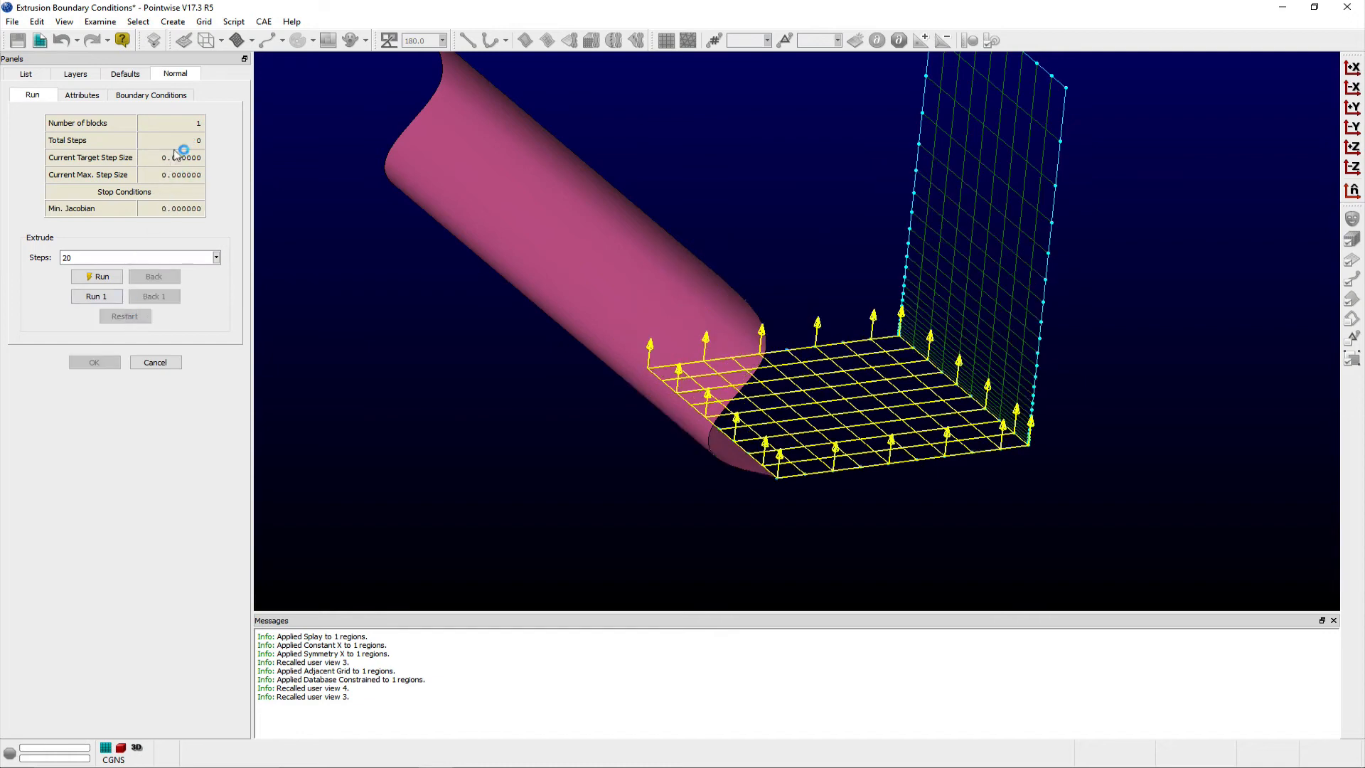
click(75, 73)
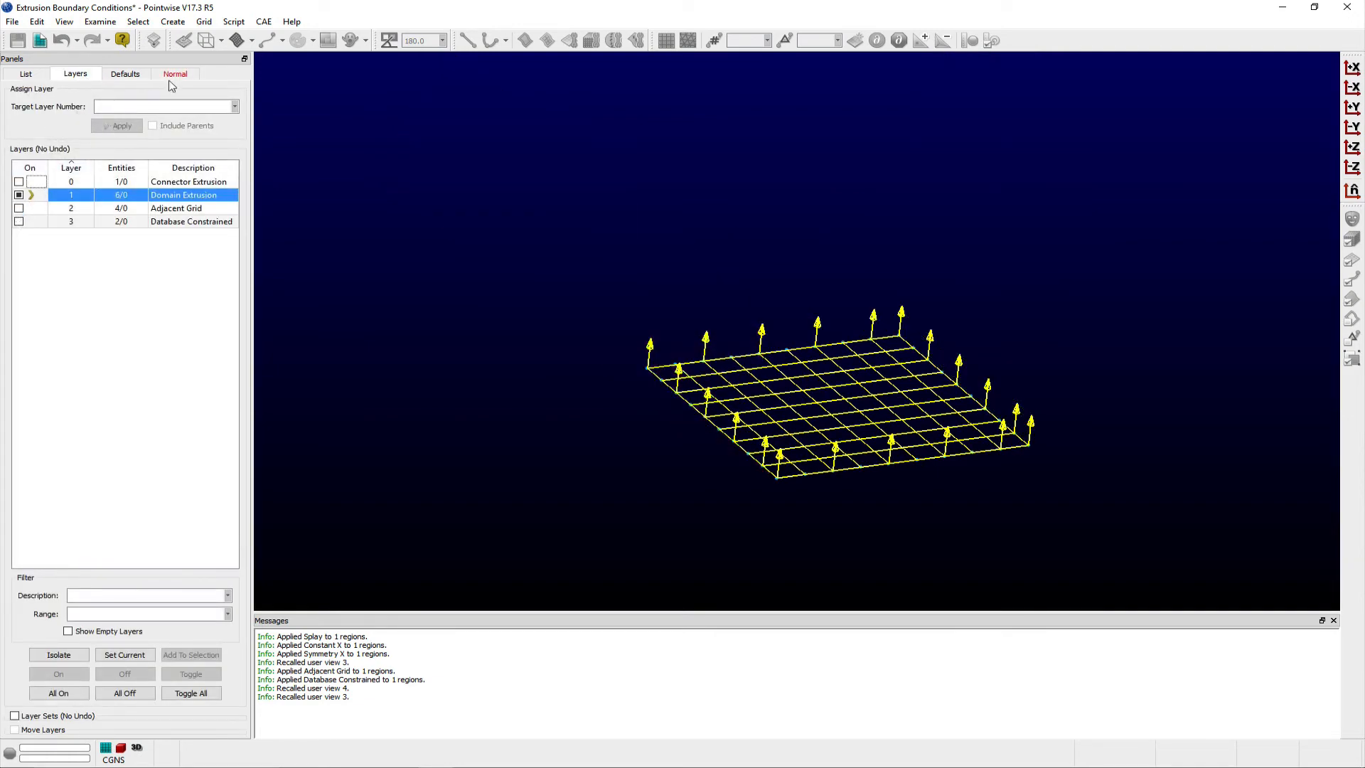
click(175, 73)
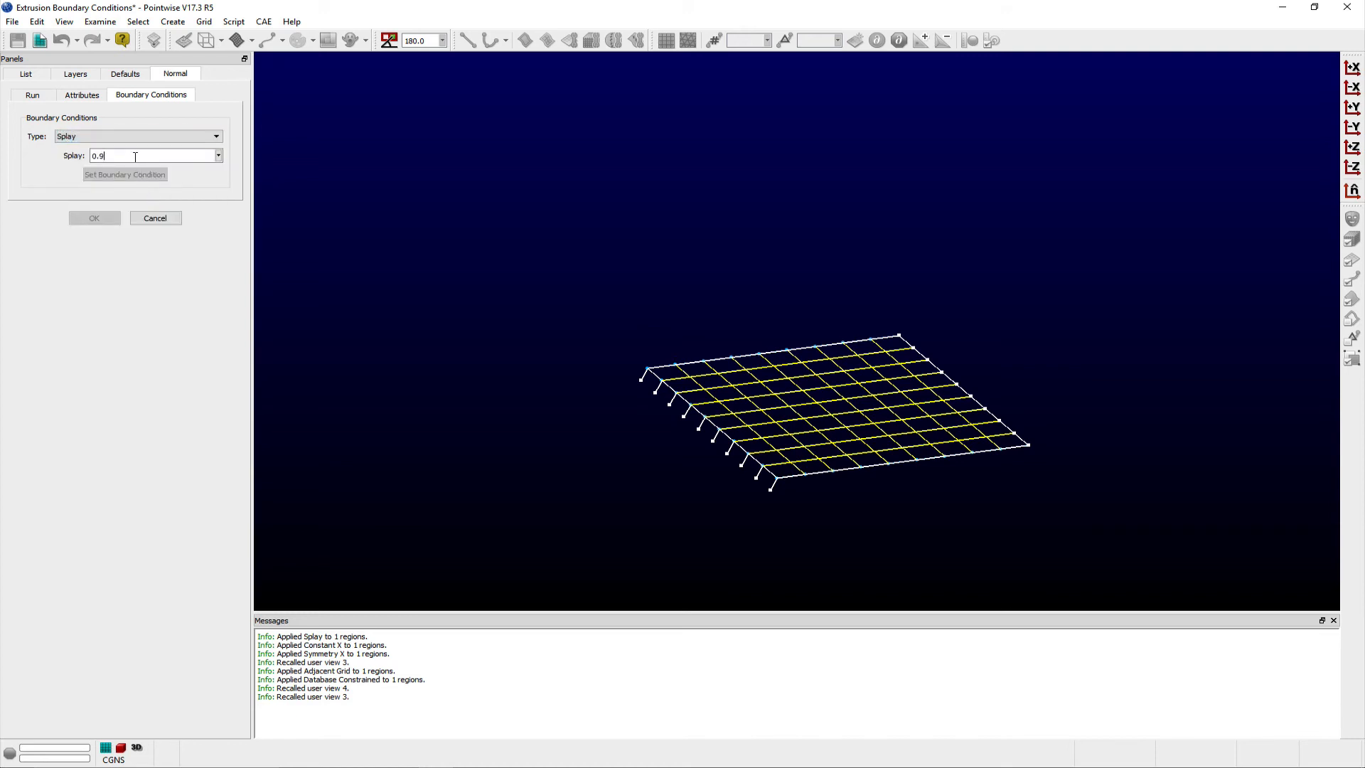
Apply Splay 0.9 to all four edges and Floating Y, then run 20 steps and accept.
click(124, 175)
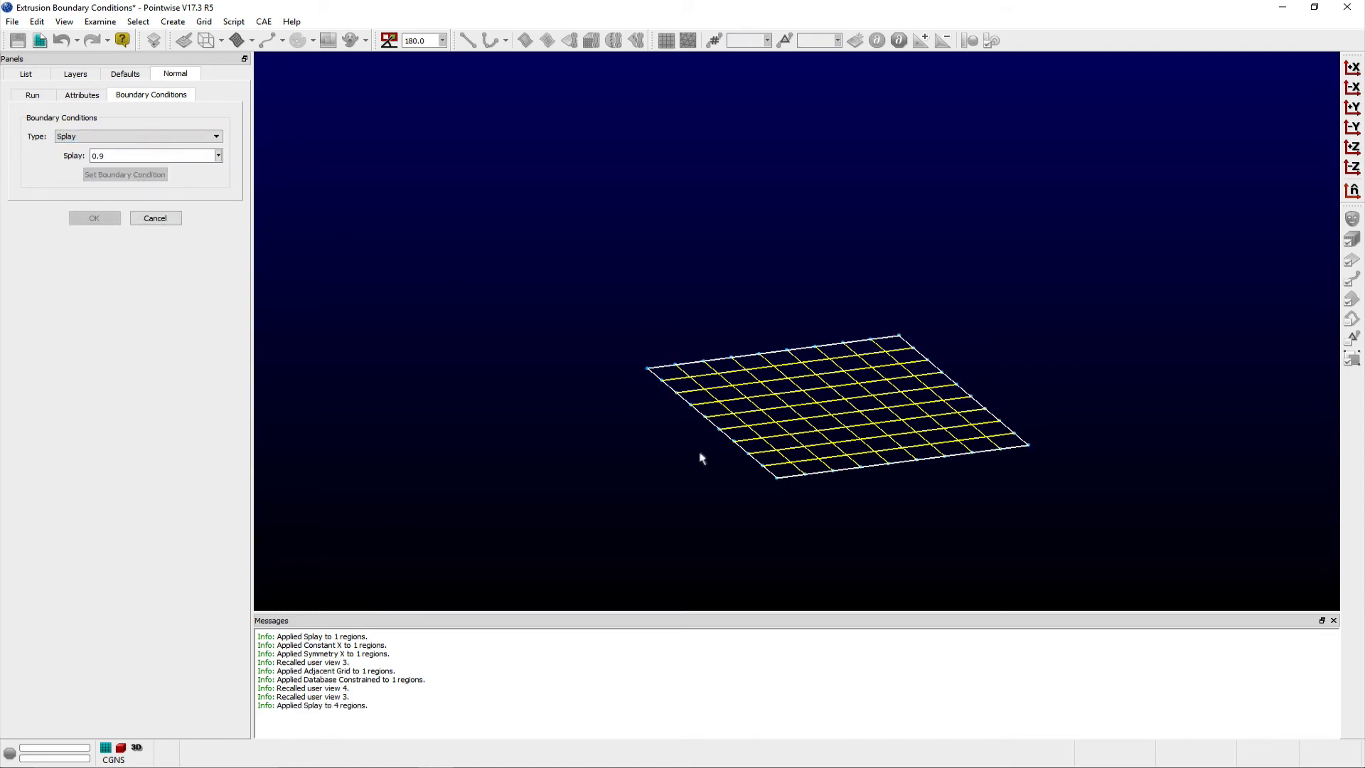
click(217, 136)
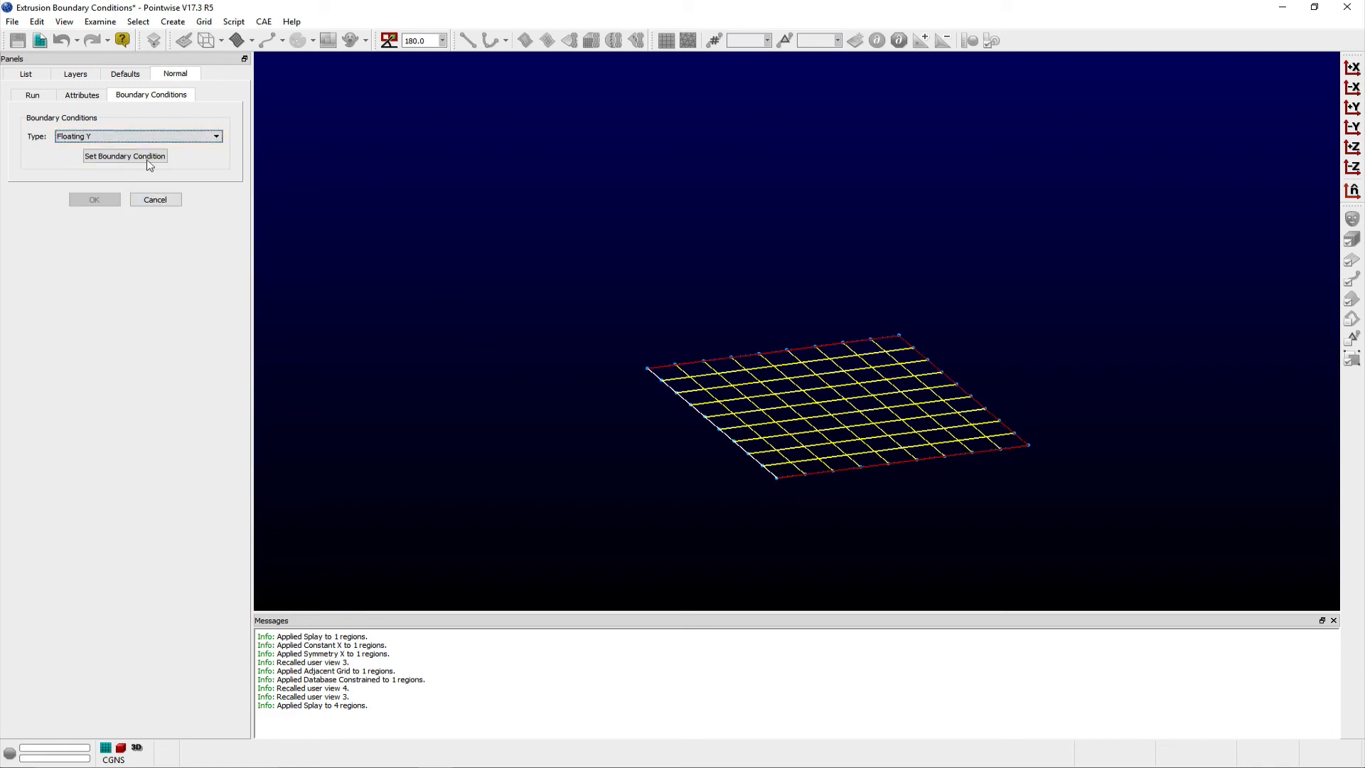
click(124, 156)
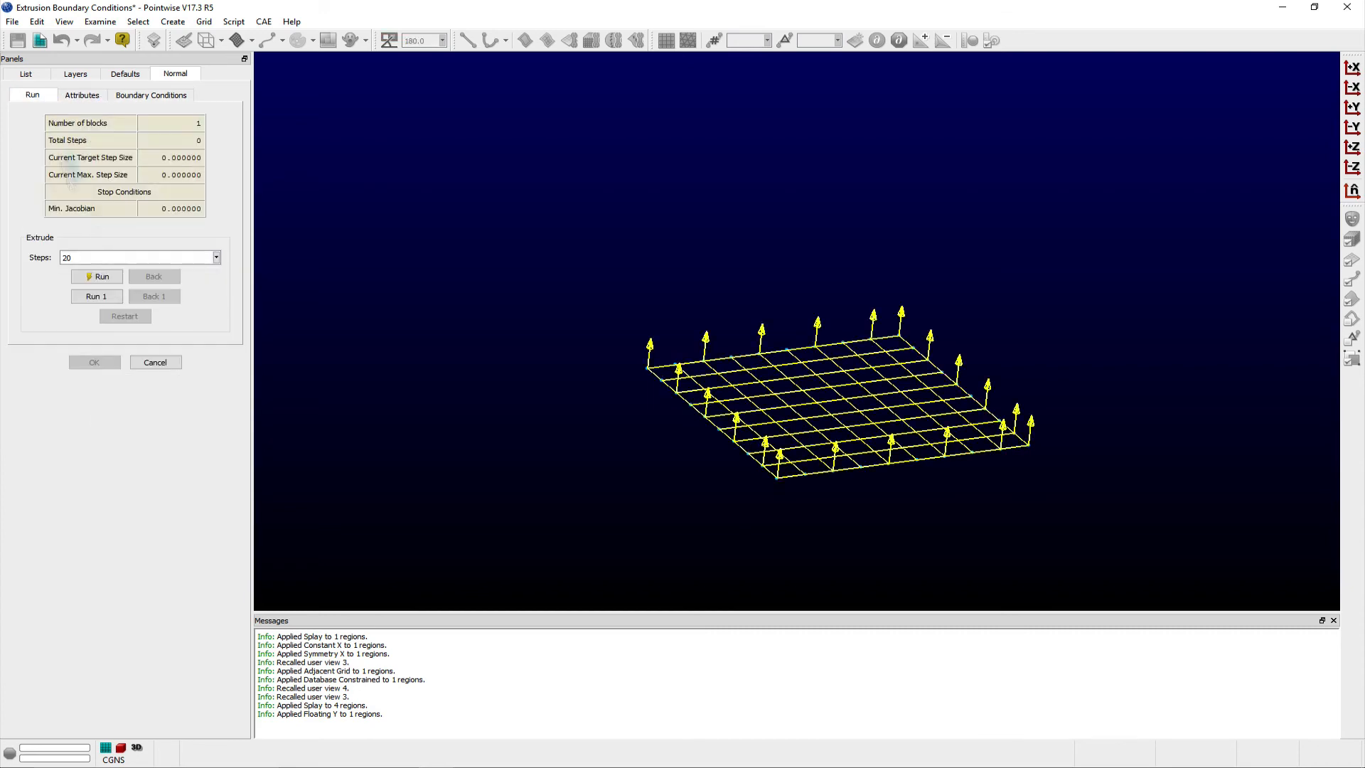
click(101, 276)
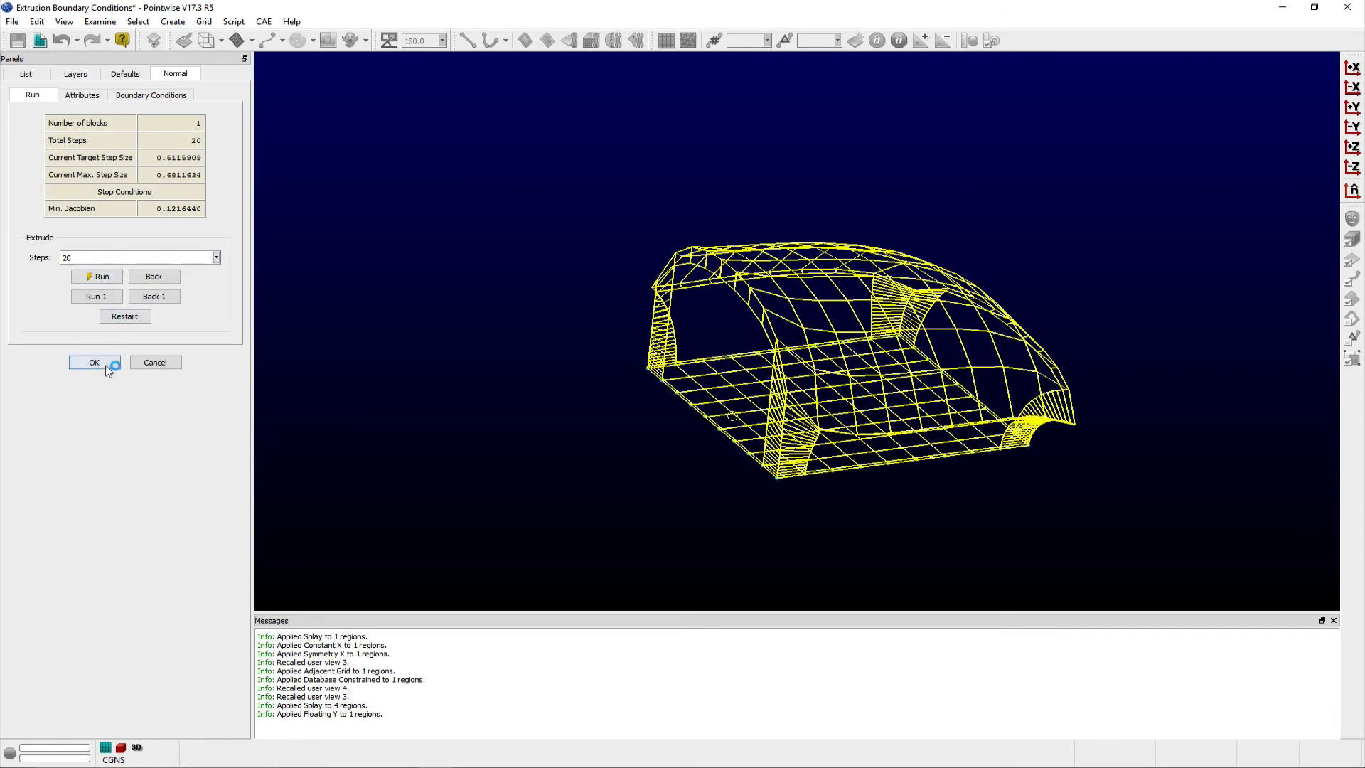
click(94, 362)
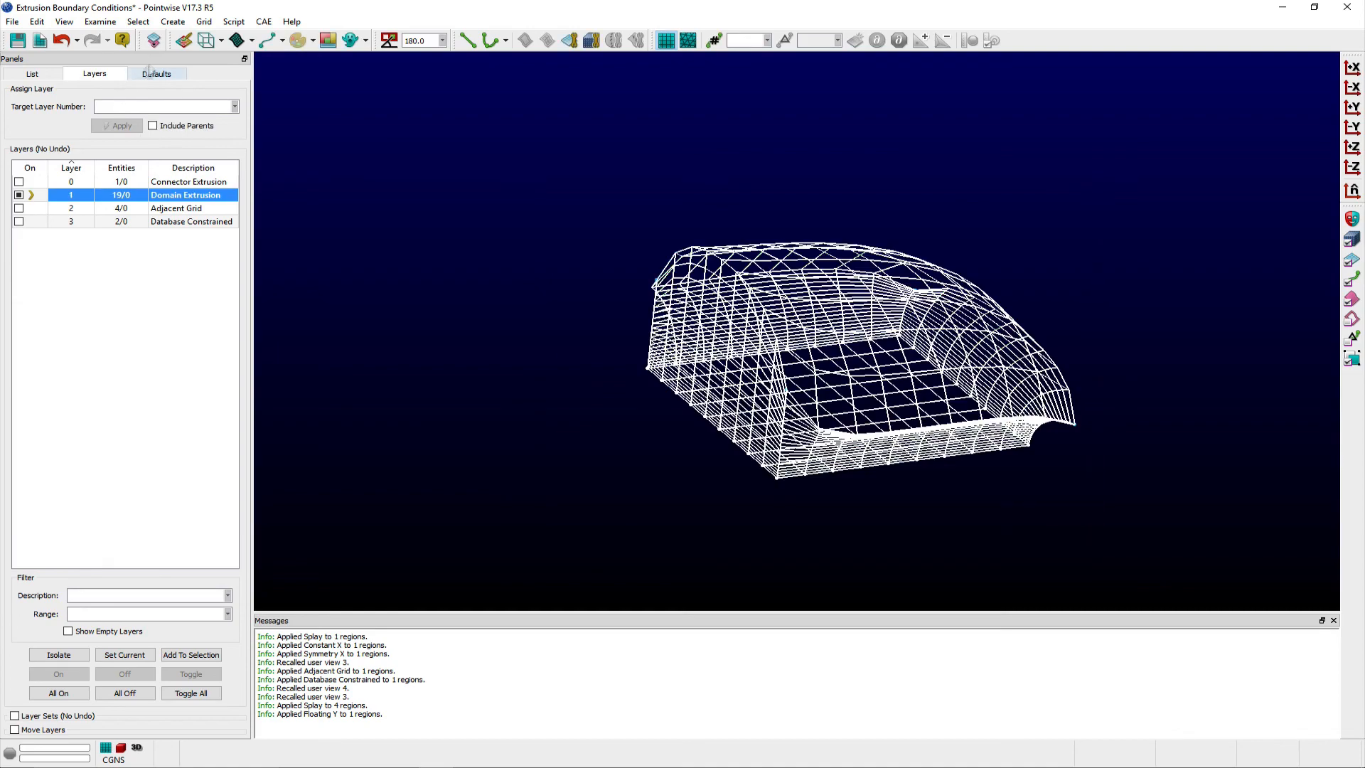